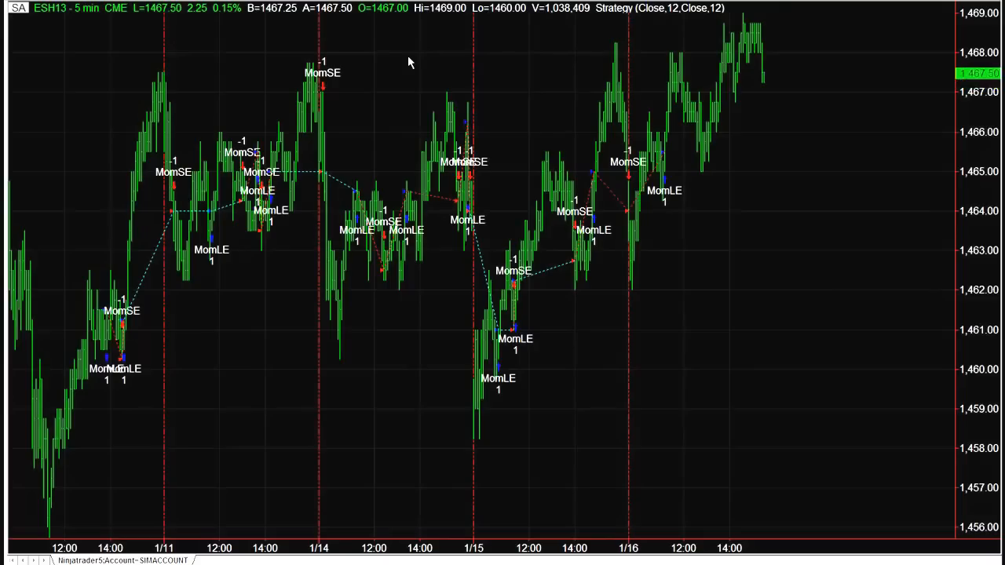
mouse_move(377, 75)
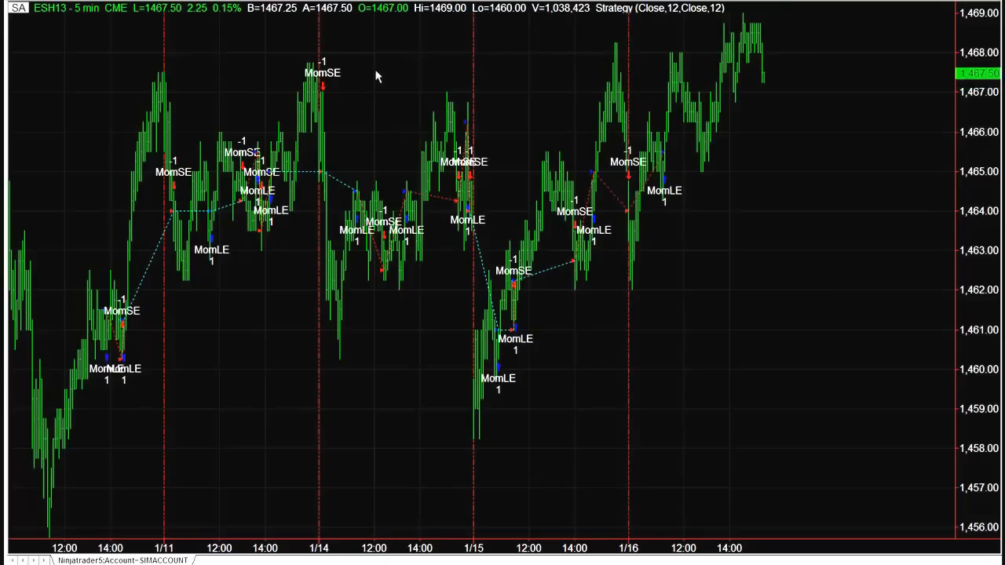
mouse_move(303, 56)
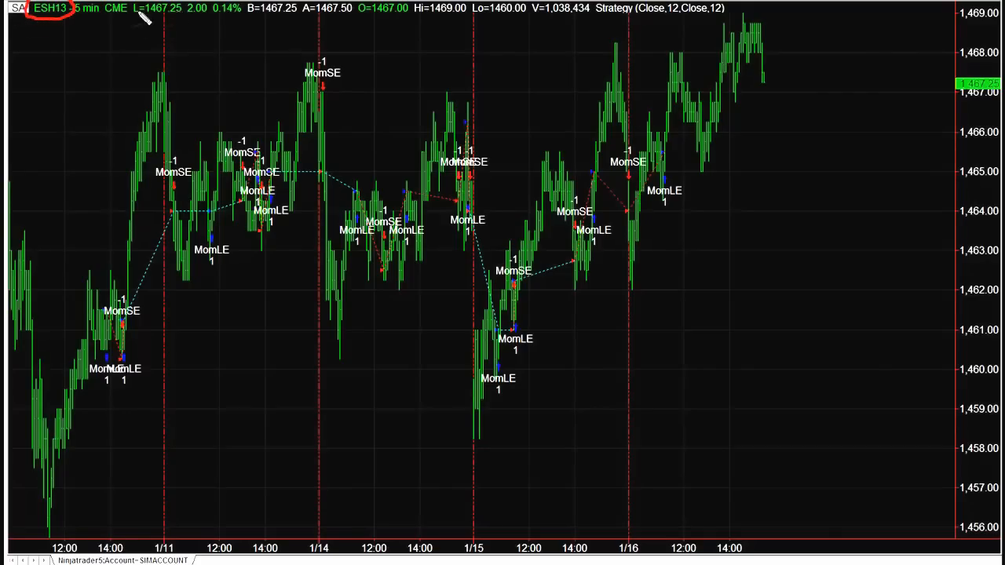
mouse_move(132, 64)
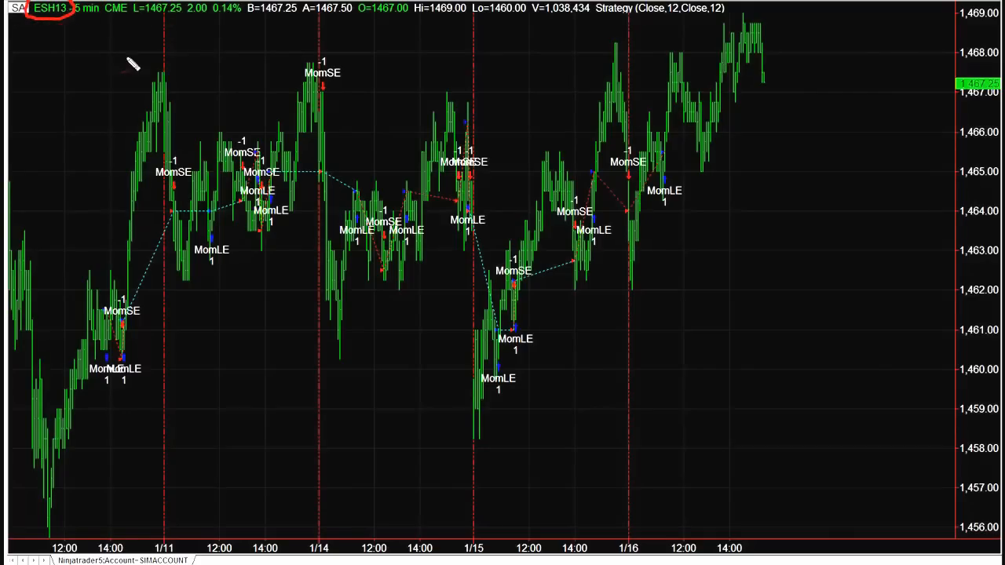
mouse_move(171, 62)
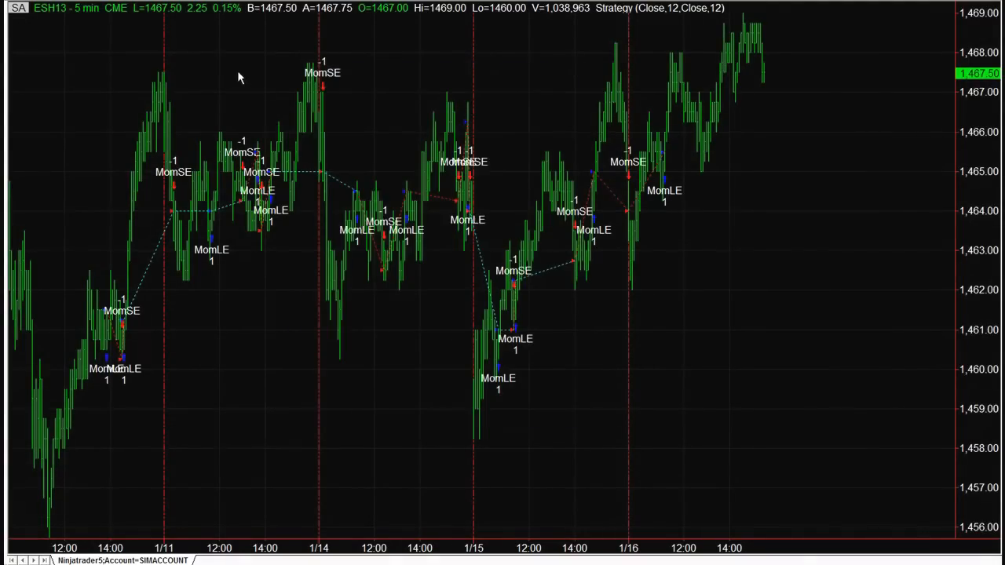
mouse_move(188, 98)
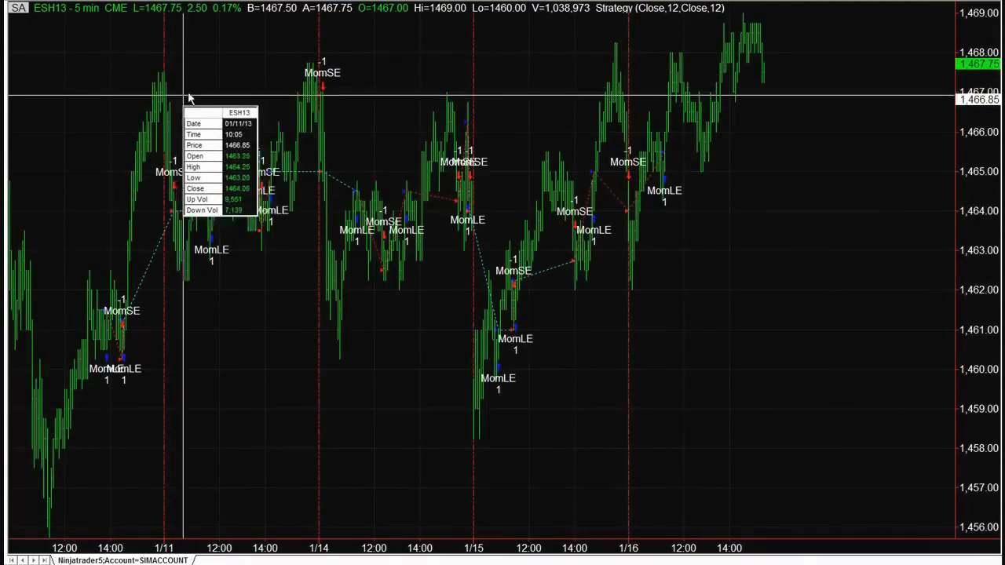
mouse_move(240, 60)
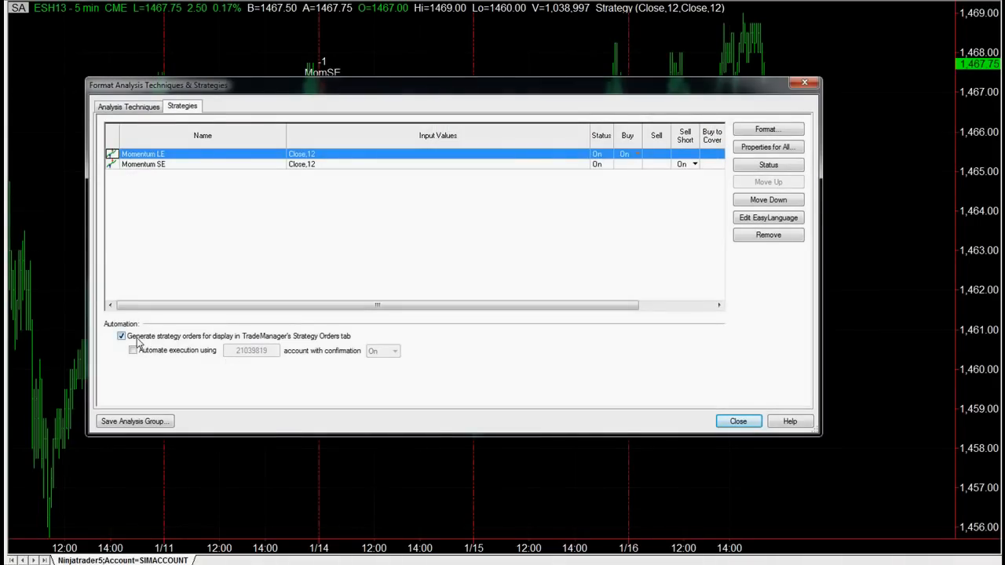
mouse_move(145, 355)
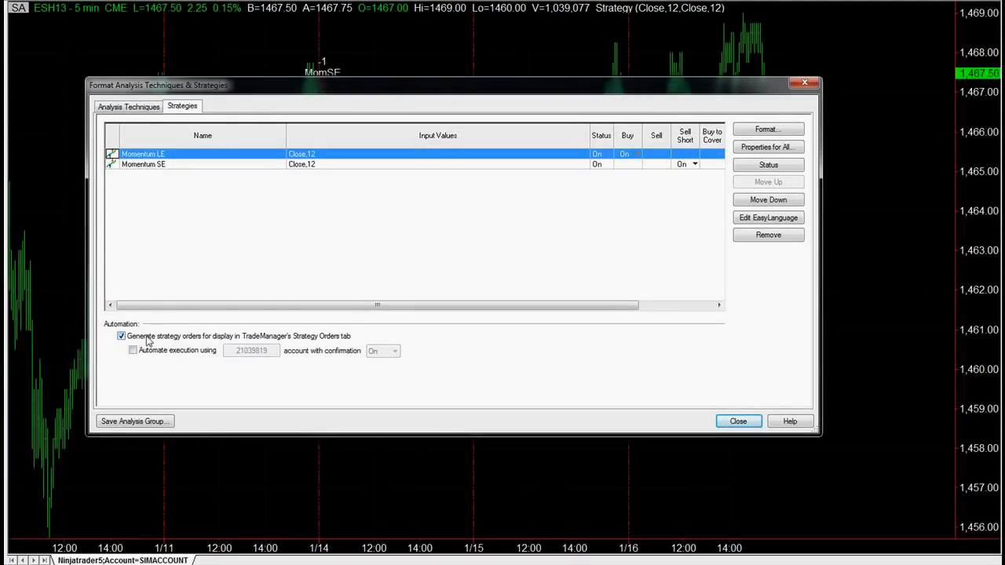
Open the chart's strategy settings to review Momentum LE, Momentum SE and automation
left_click(737, 421)
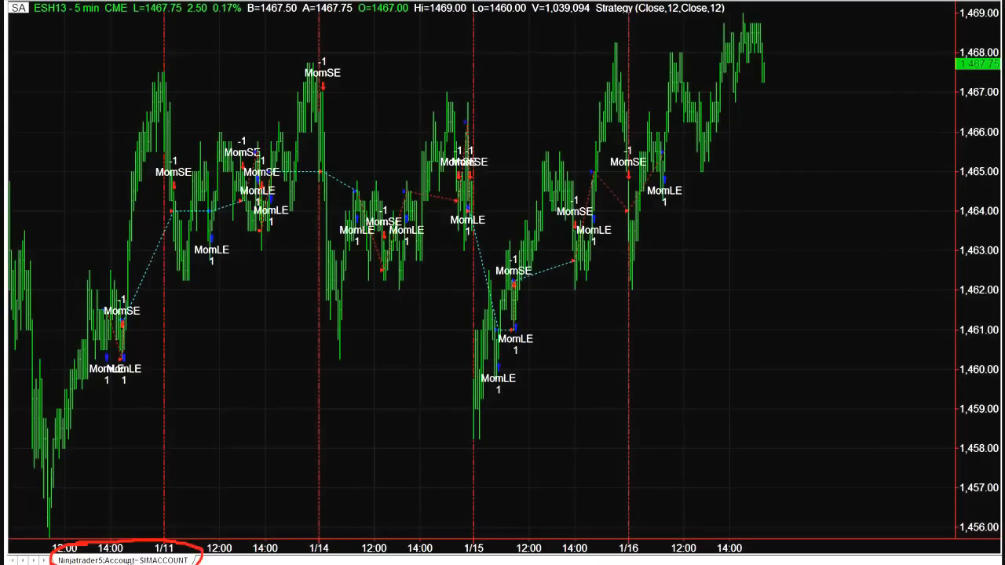
mouse_move(545, 239)
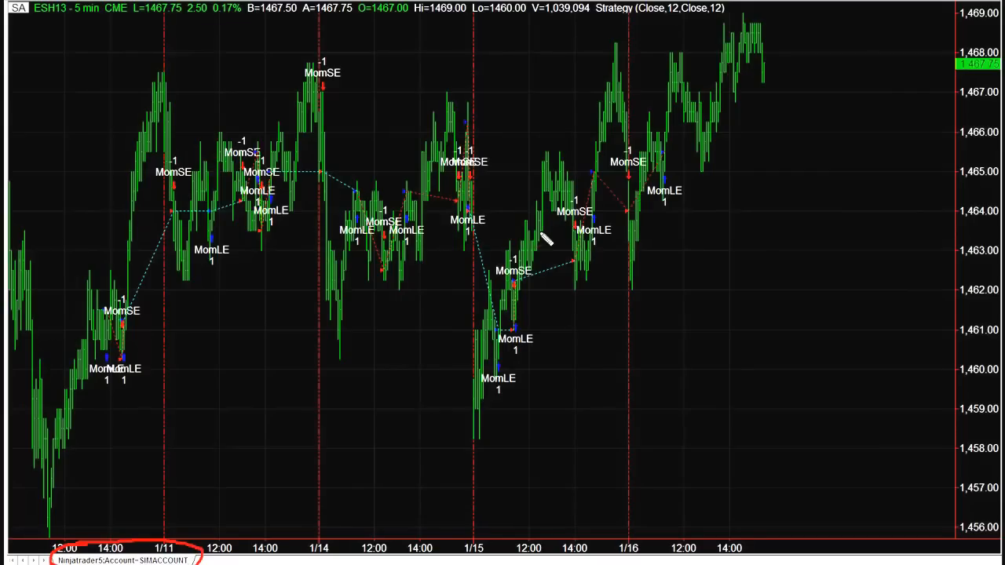
mouse_move(342, 33)
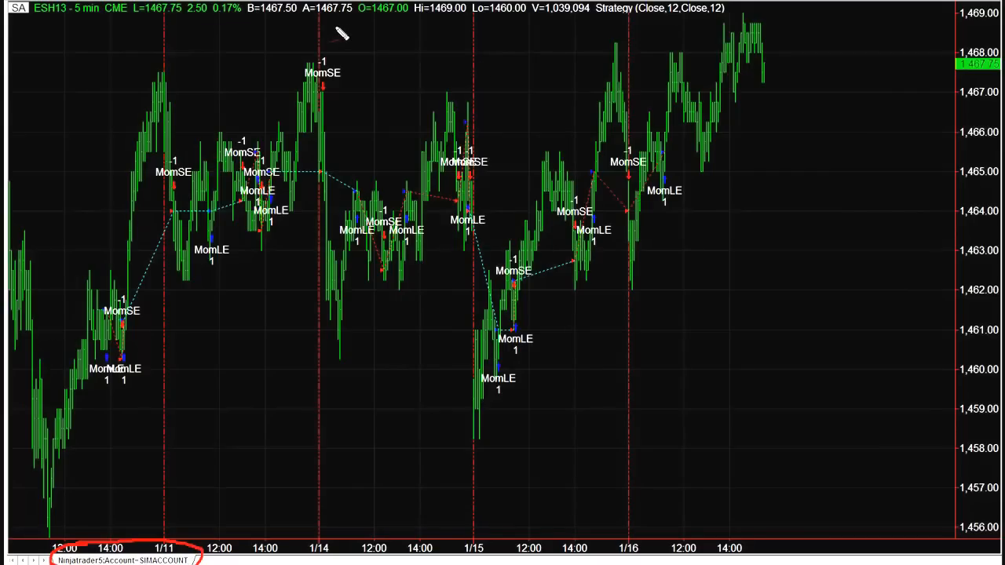
mouse_move(281, 59)
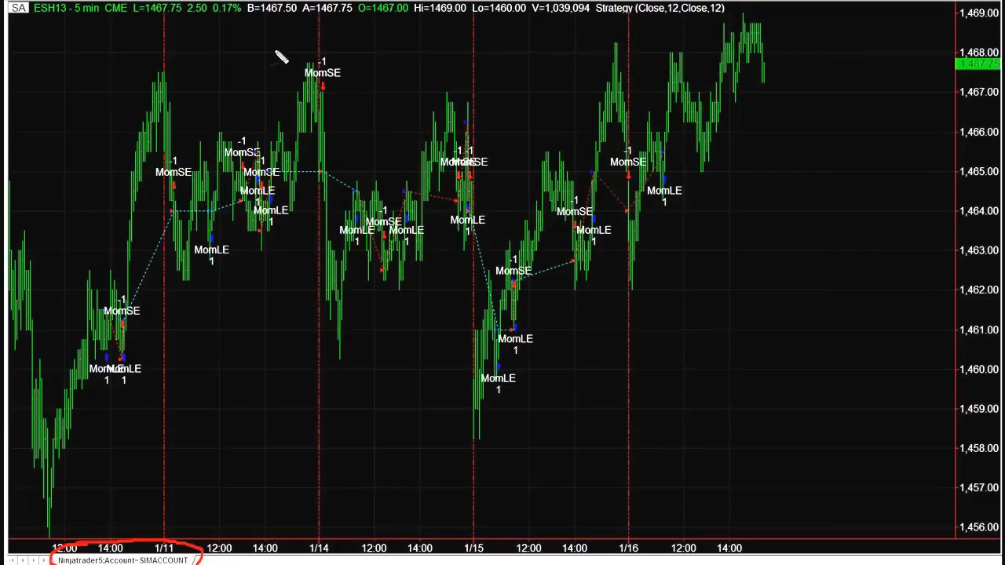
mouse_move(271, 38)
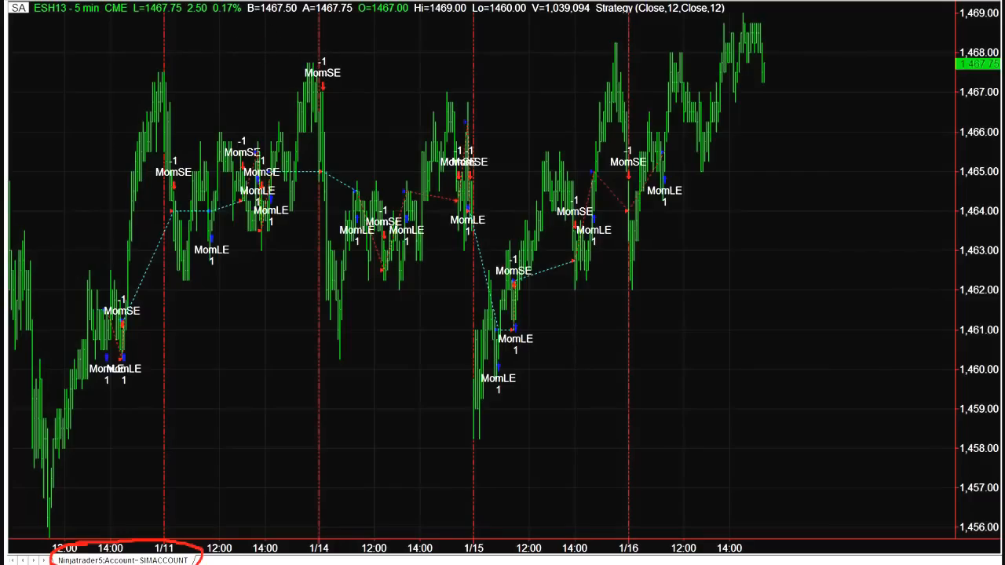
mouse_move(106, 93)
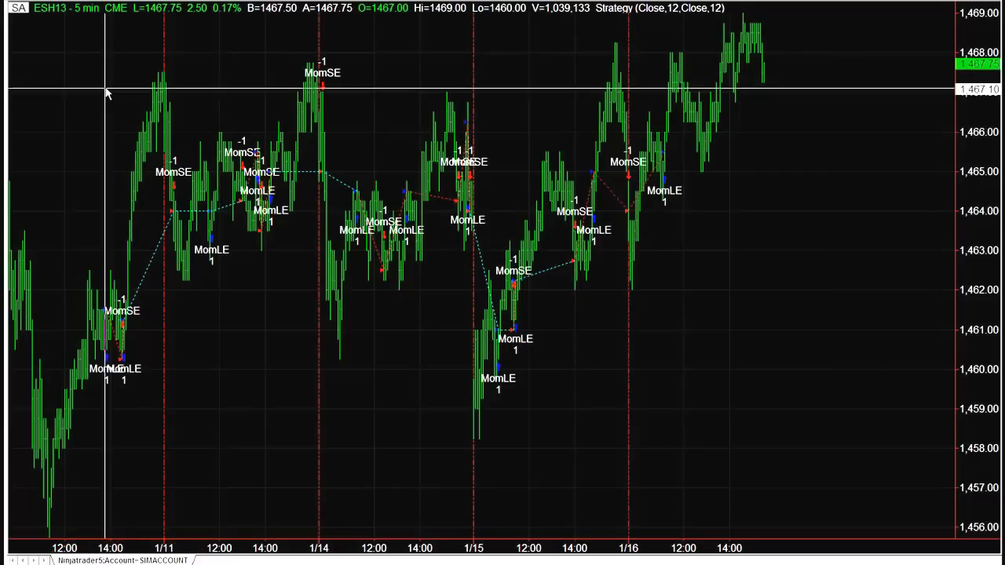
mouse_move(94, 70)
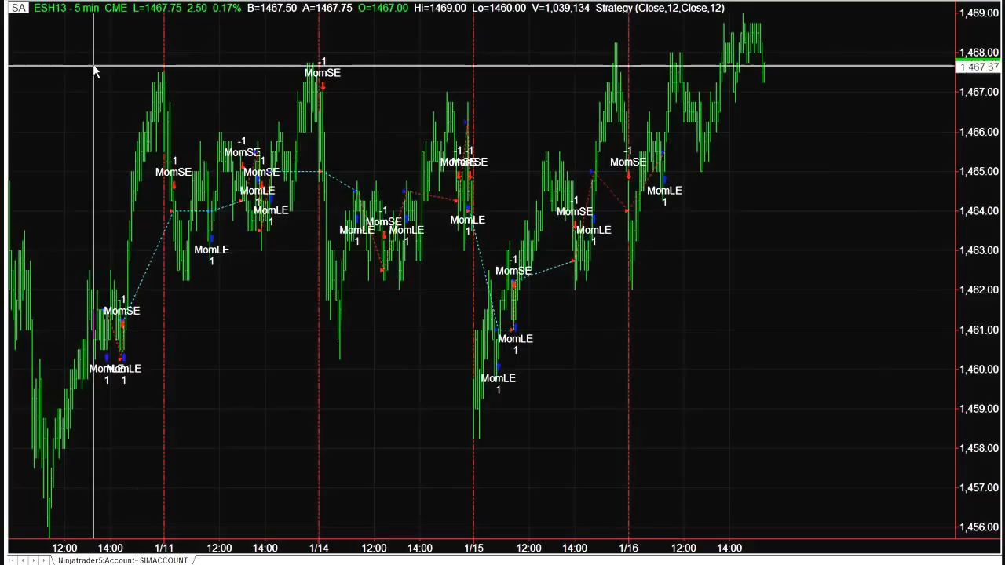
mouse_move(36, 76)
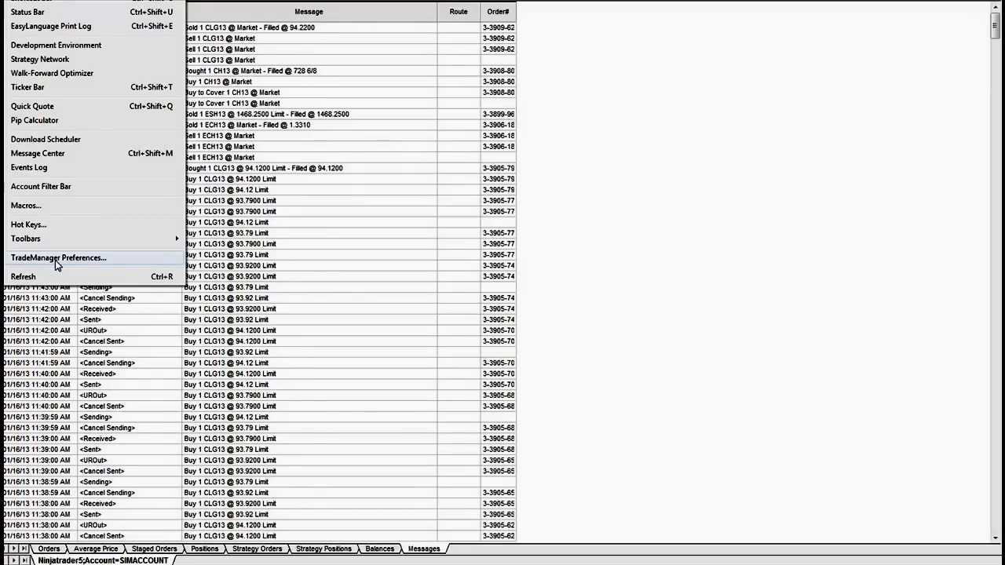
In TradeManager Preferences Orders, review e-mail notifications for active, filled, replaced and canceled strategy orders
left_click(58, 257)
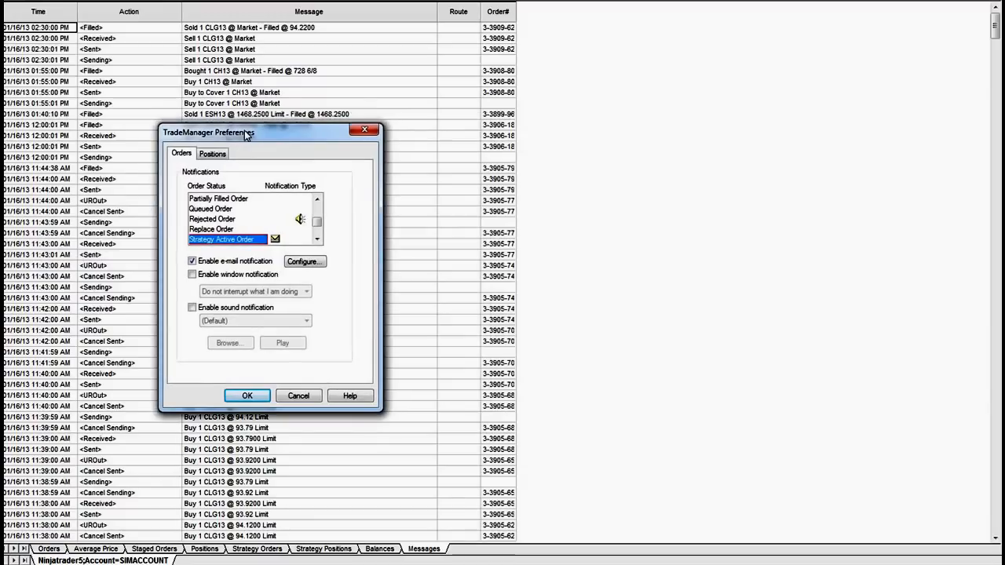
left_click(317, 239)
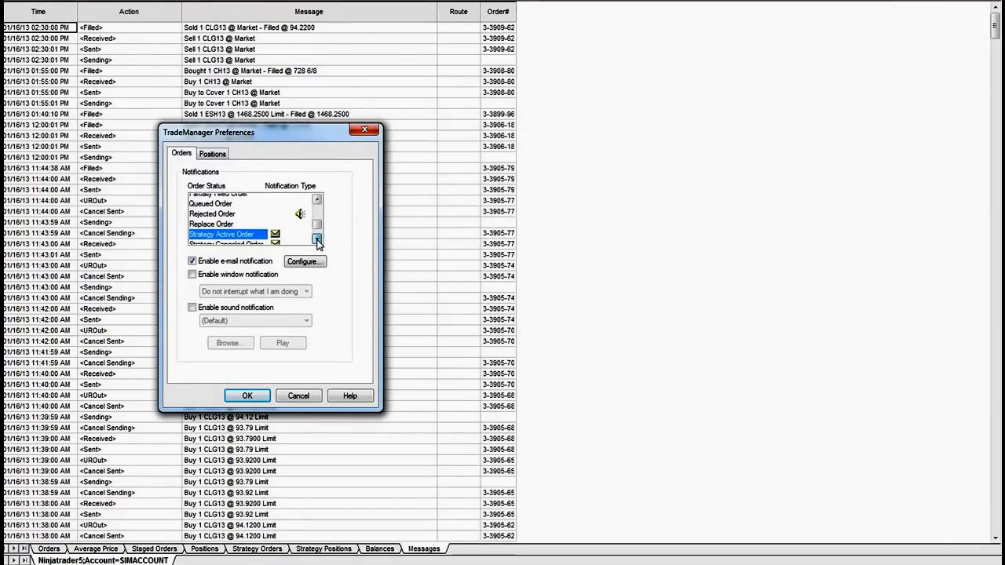
left_click(317, 239)
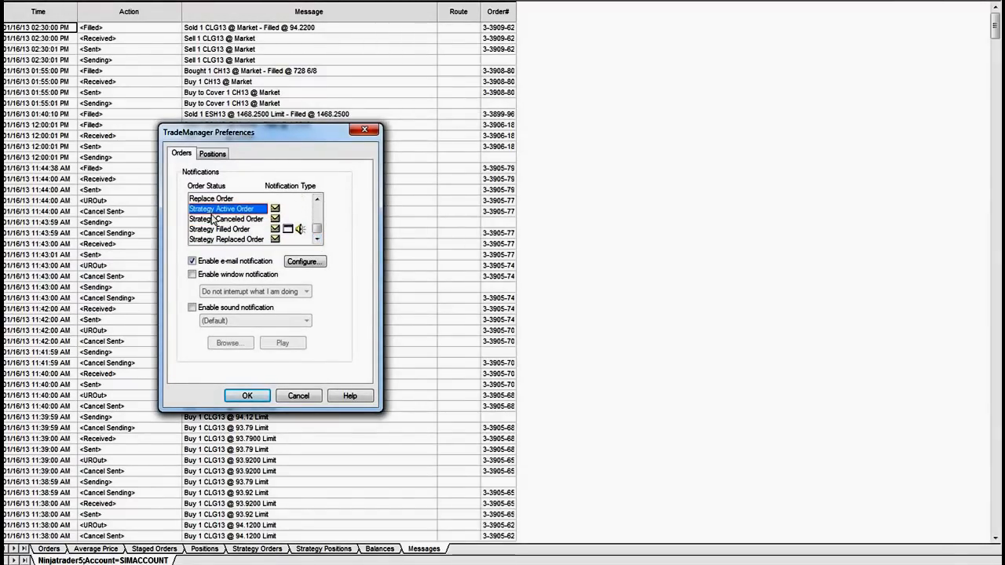
mouse_move(212, 231)
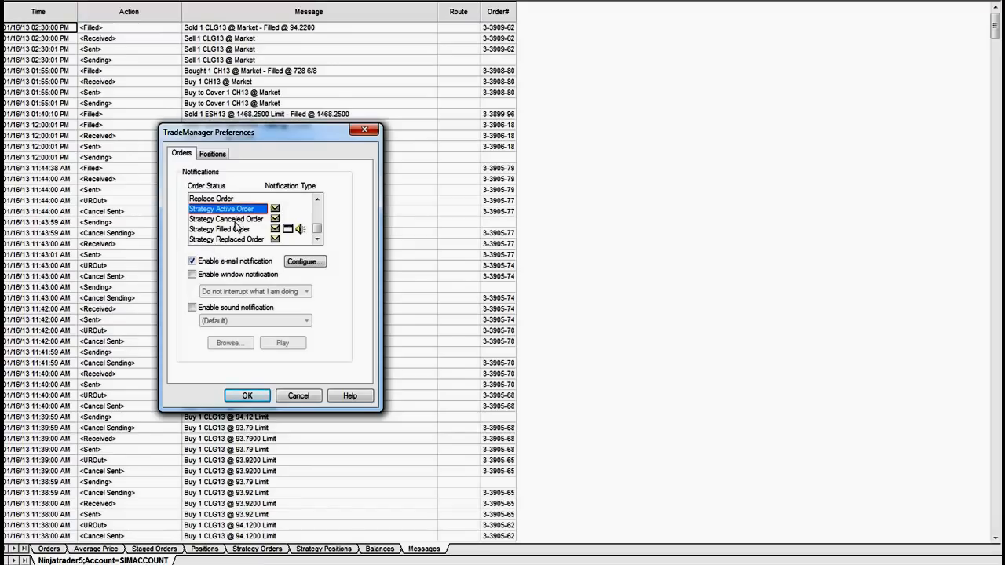
left_click(219, 228)
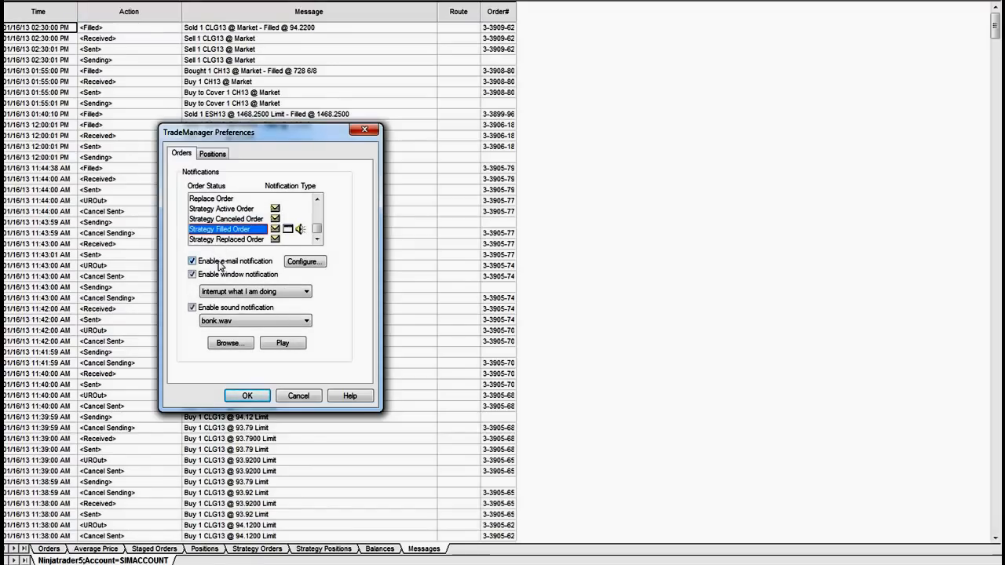
left_click(226, 239)
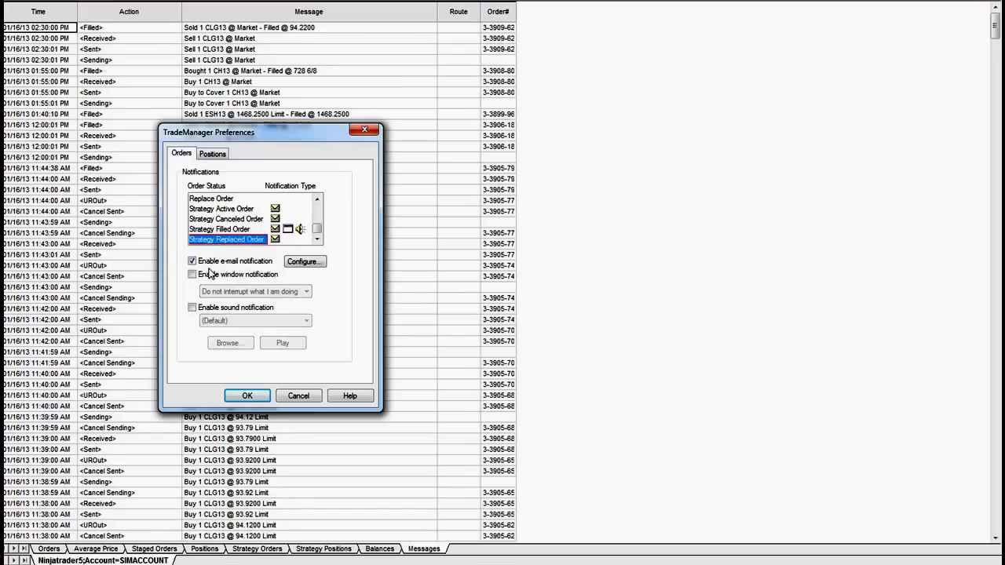
mouse_move(230, 226)
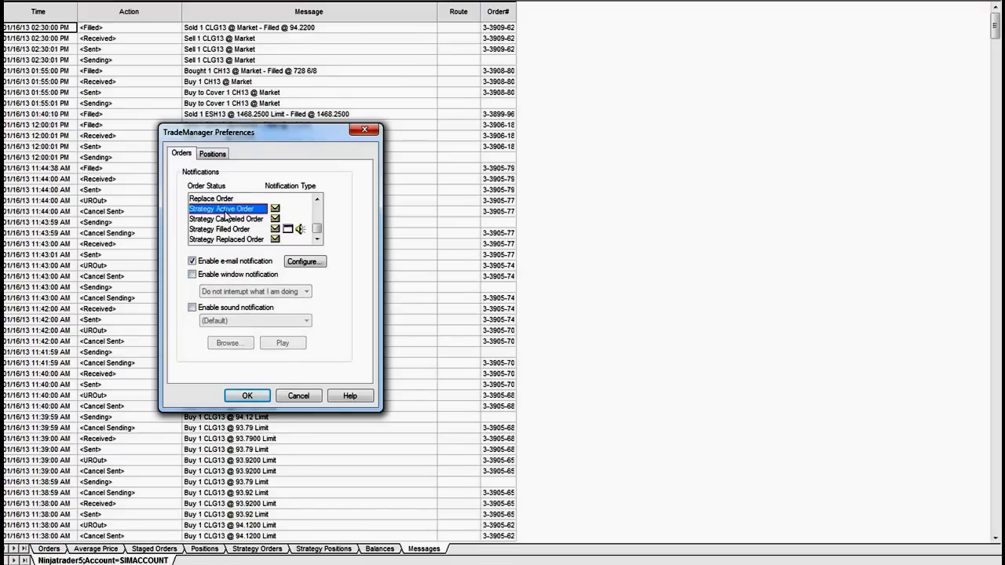
left_click(226, 218)
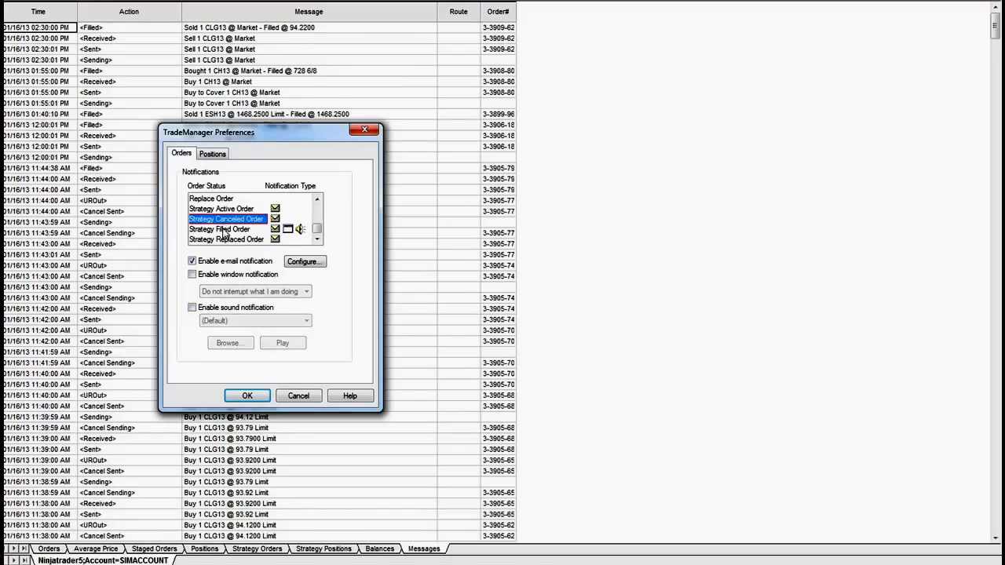
left_click(223, 208)
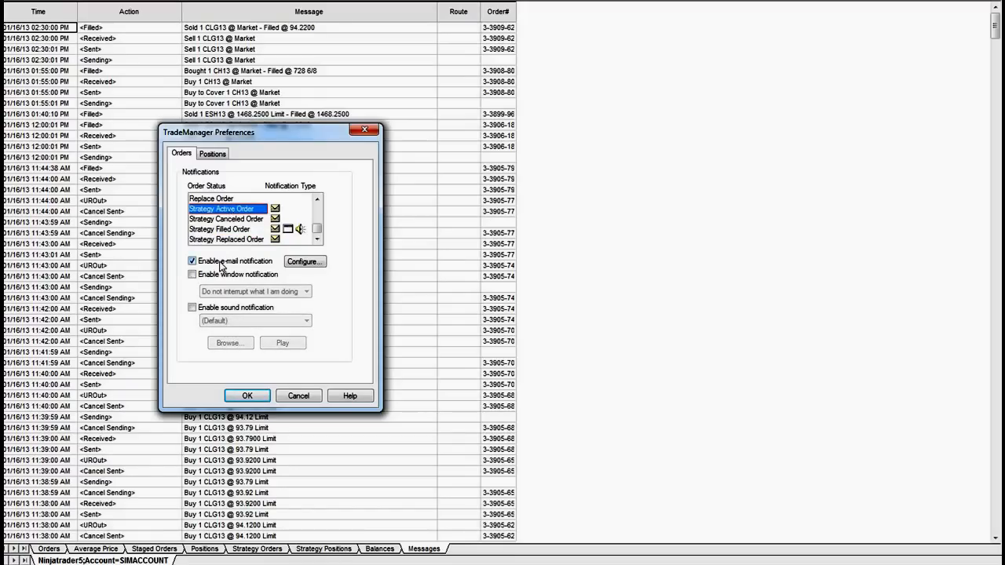
left_click(227, 218)
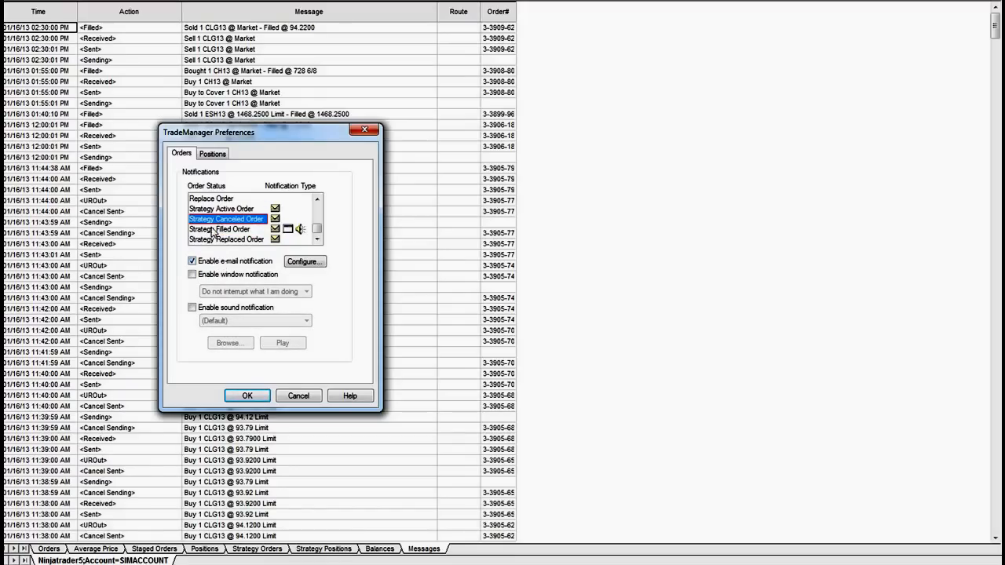
left_click(220, 229)
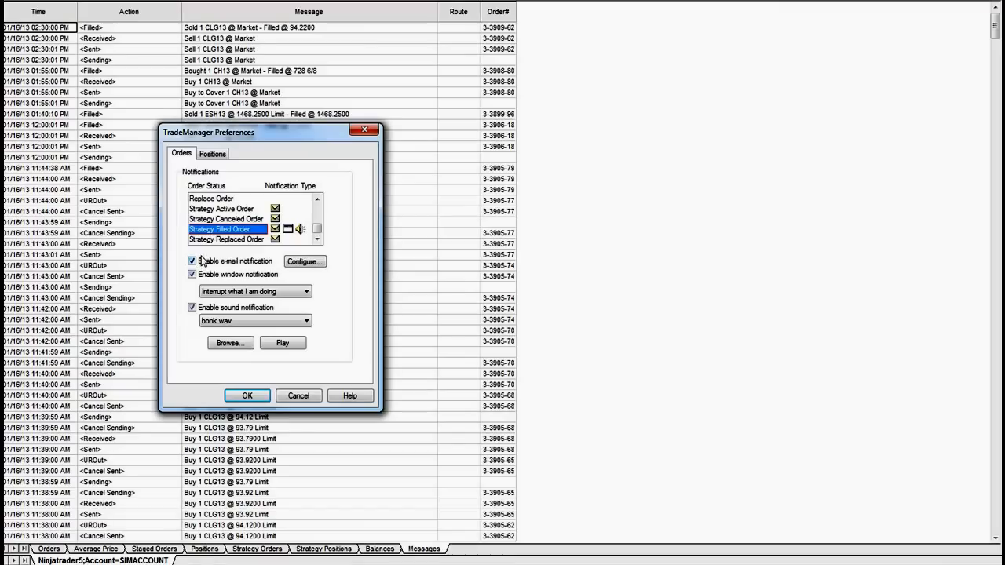
left_click(222, 208)
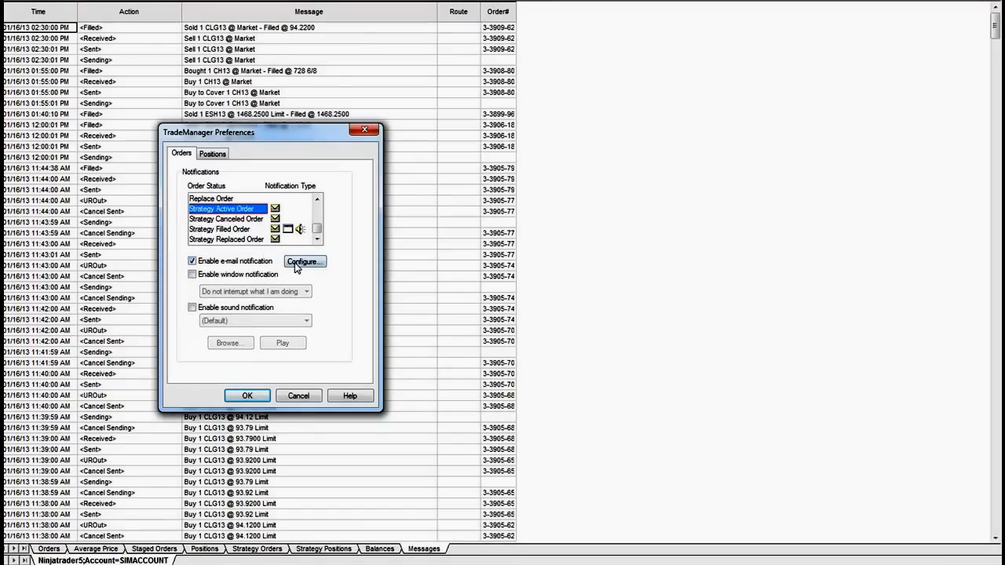
Send a test notification e-mail from the Messaging settings, then cancel without changes
left_click(304, 260)
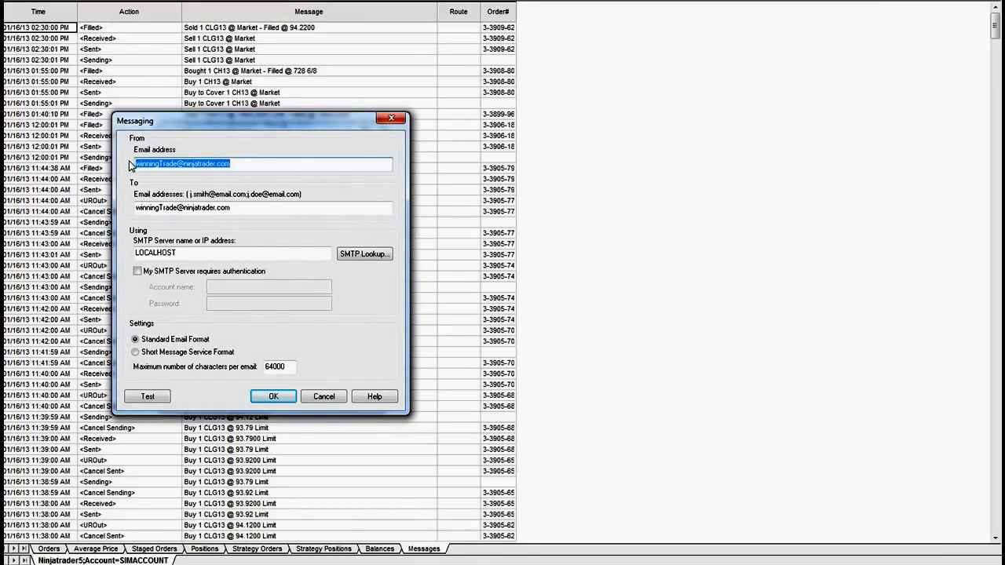
left_click(261, 164)
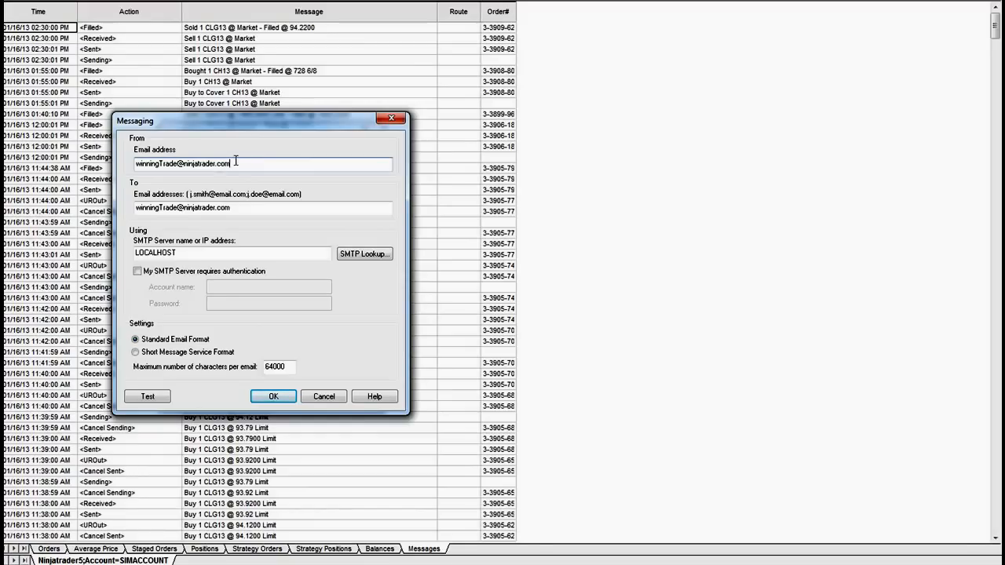
mouse_move(442, 184)
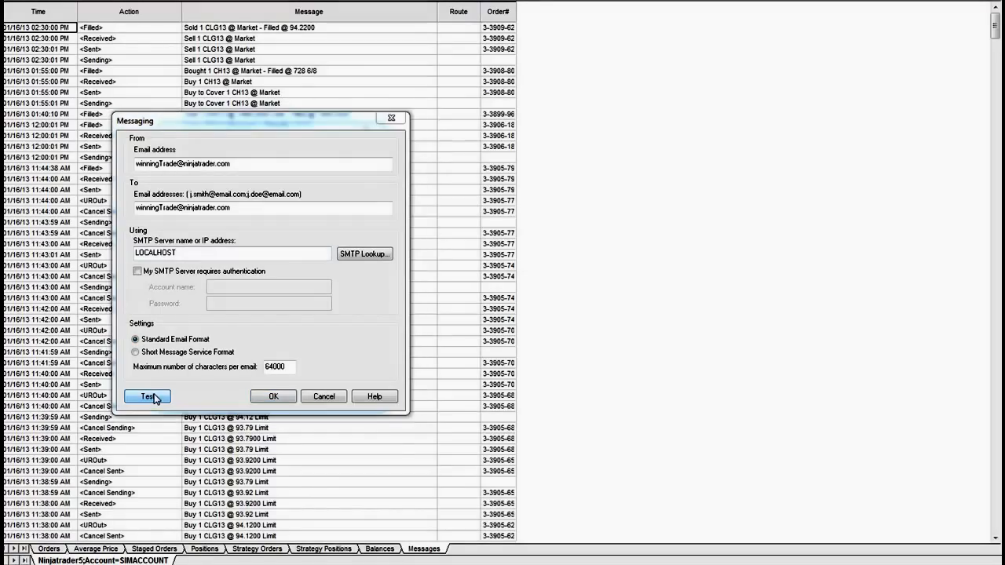
left_click(147, 396)
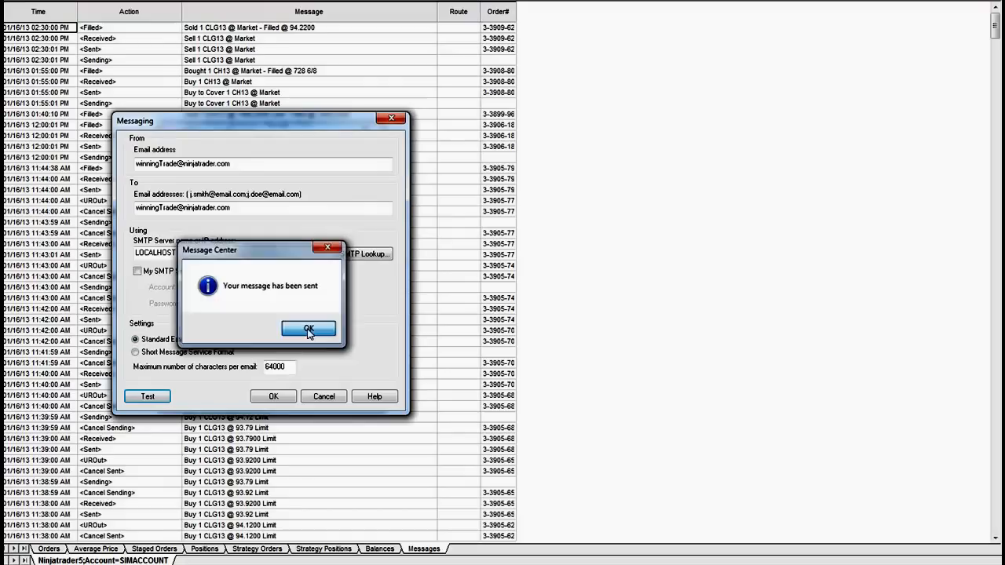
left_click(307, 328)
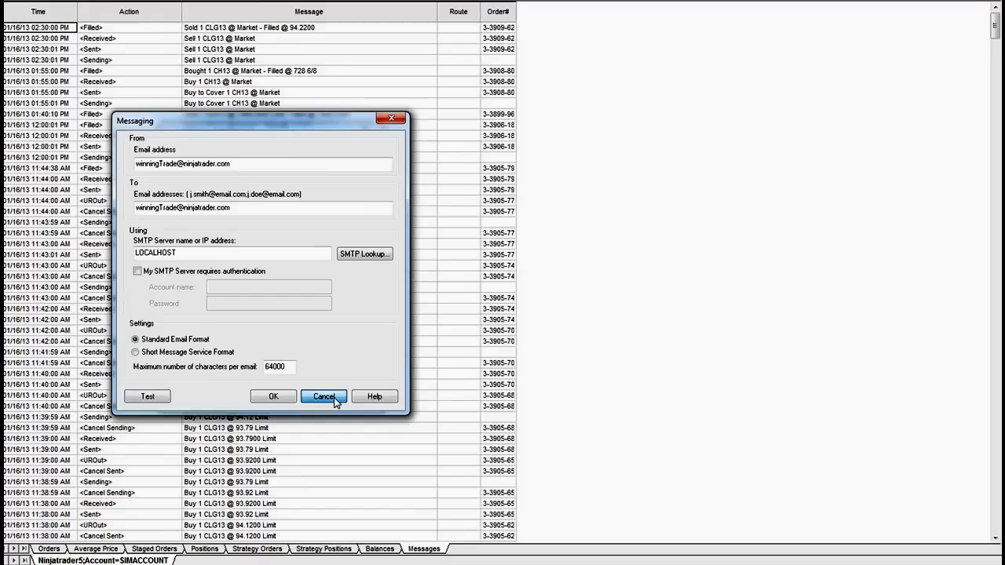
mouse_move(350, 358)
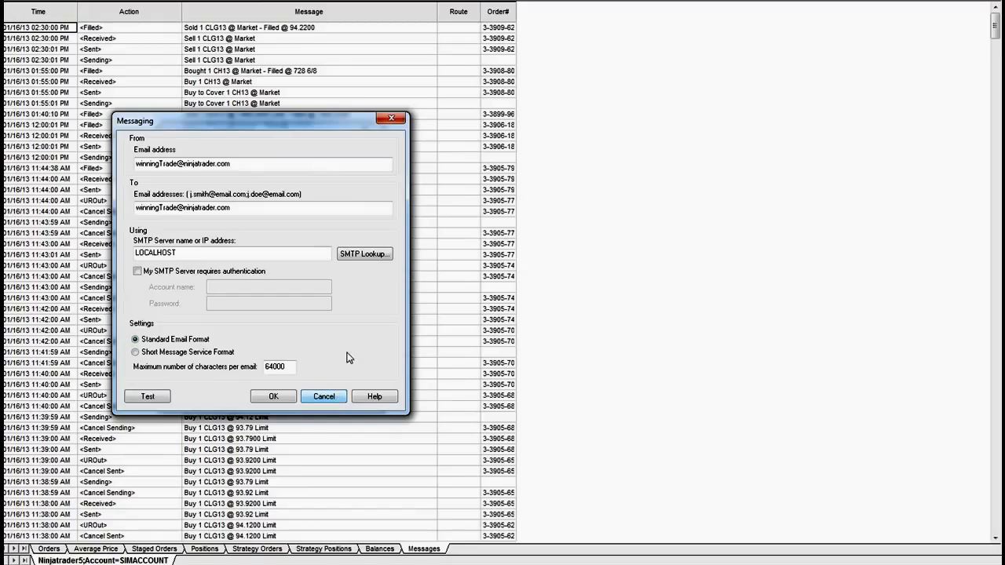
mouse_move(380, 320)
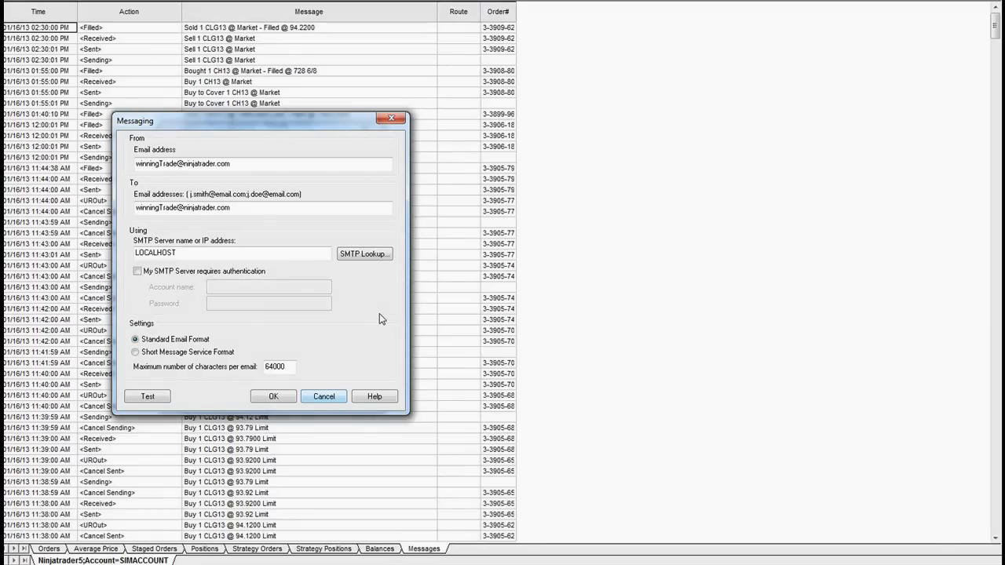
mouse_move(323, 396)
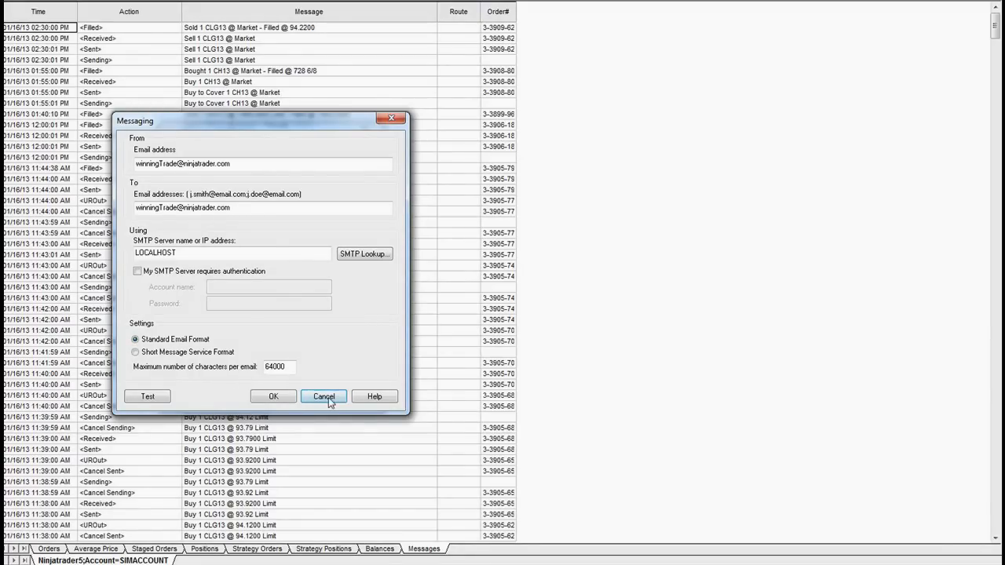
left_click(324, 396)
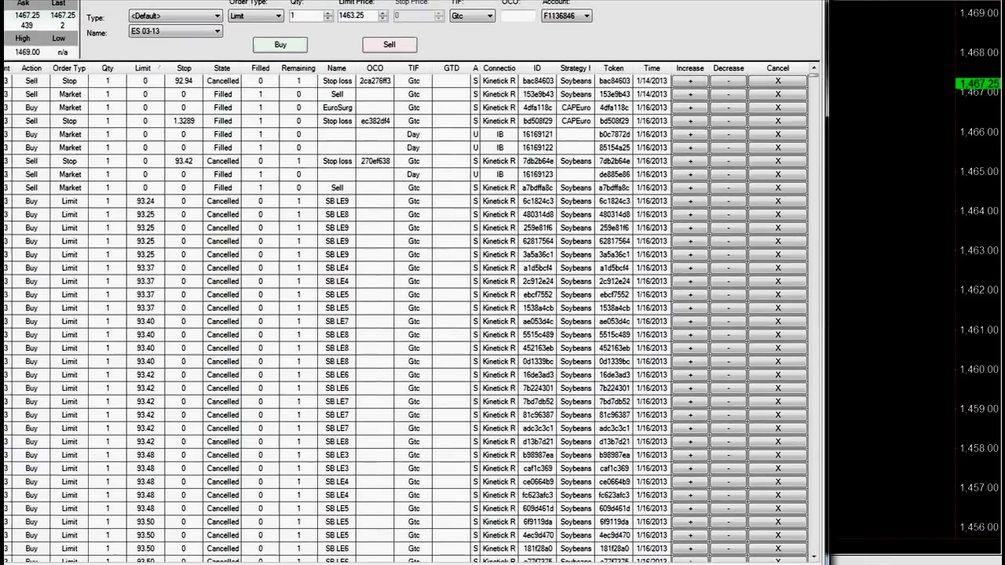
left_click(16, 13)
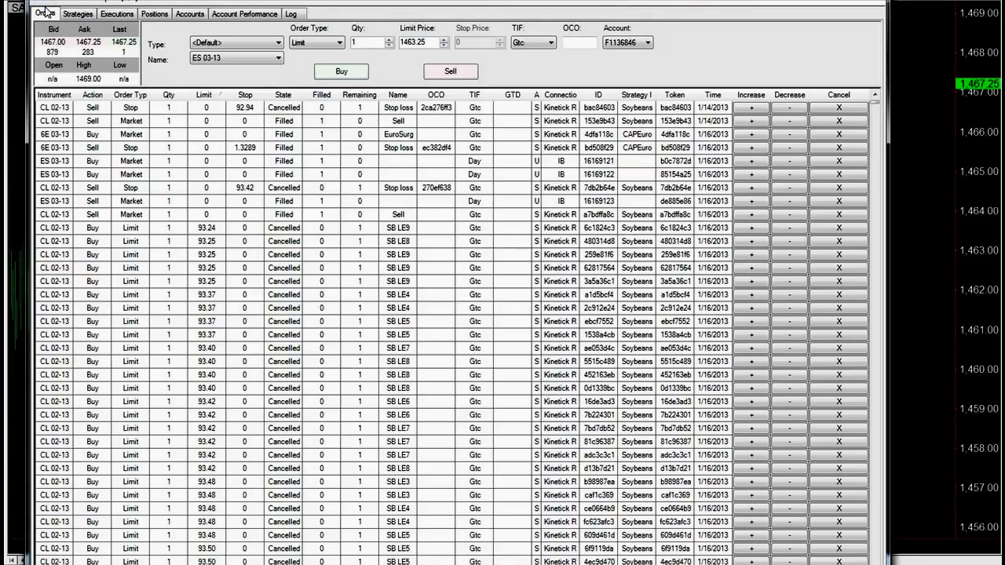
left_click(24, 2)
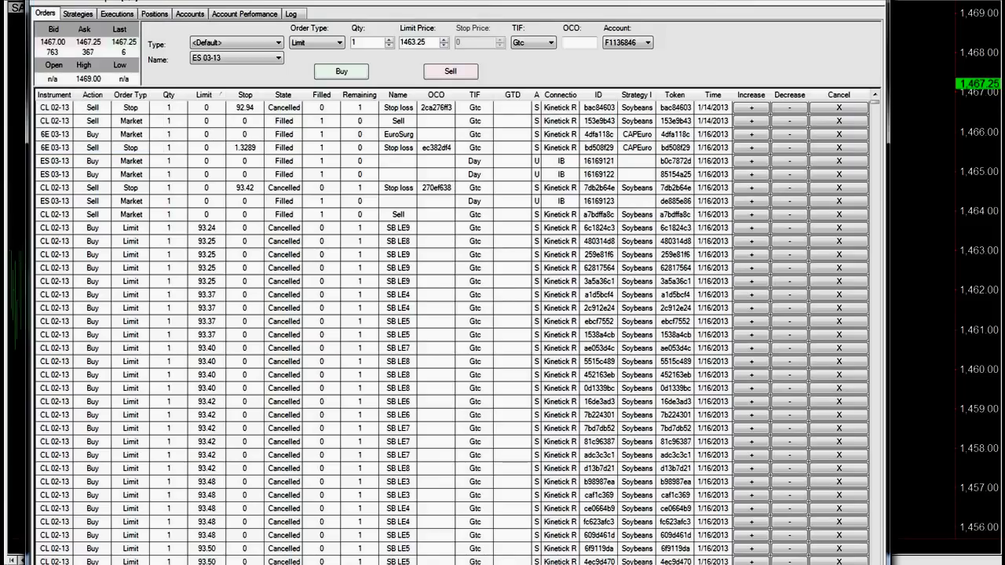
left_click(20, 6)
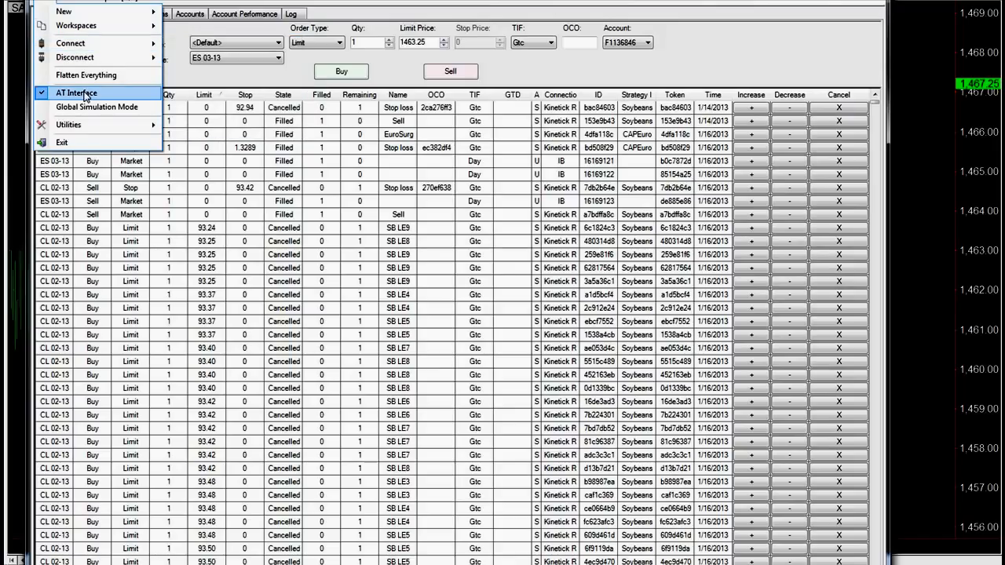
mouse_move(71, 43)
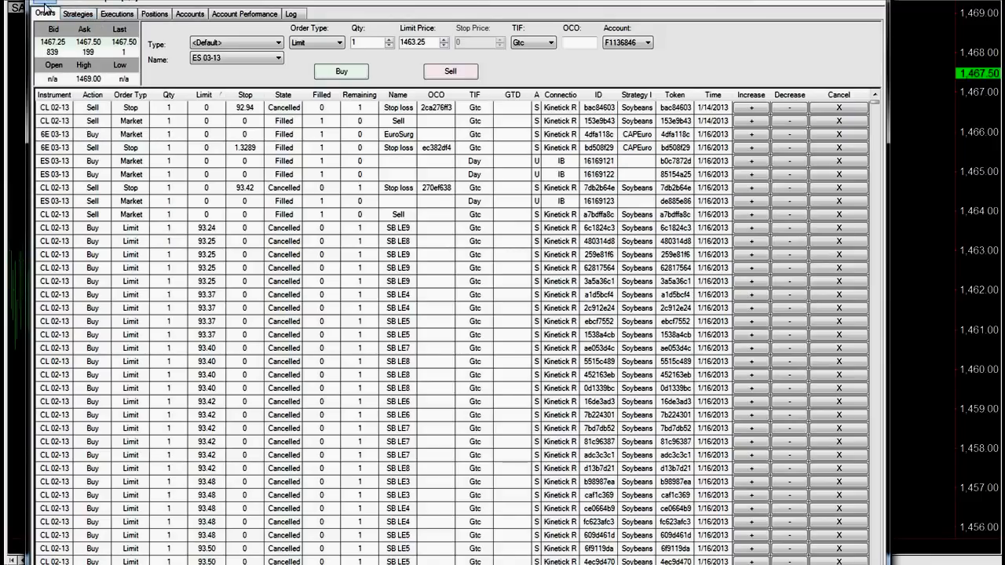
View Account Connections, then NinjaTrader's ATI options with port 36973 and Sim101
left_click(71, 43)
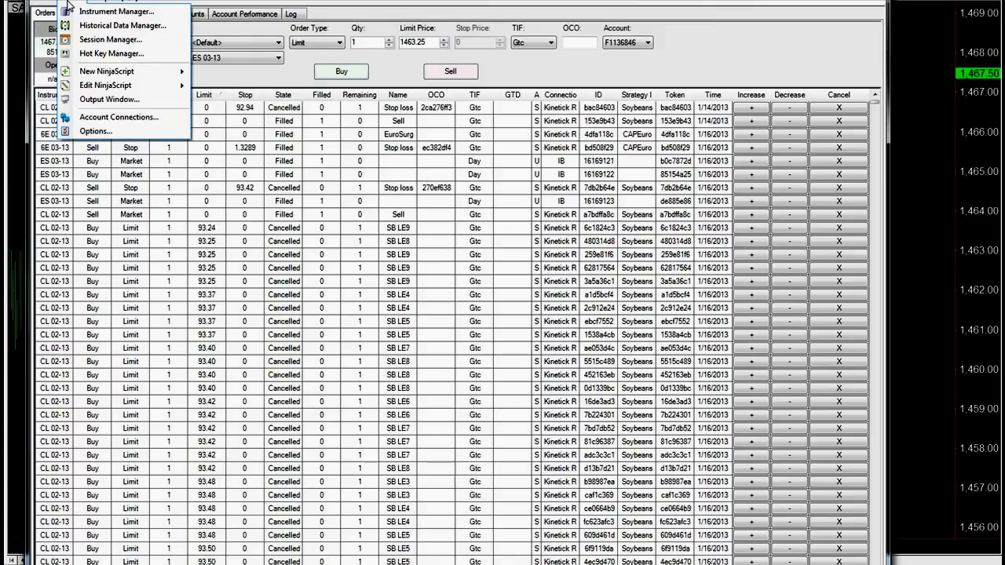
left_click(119, 117)
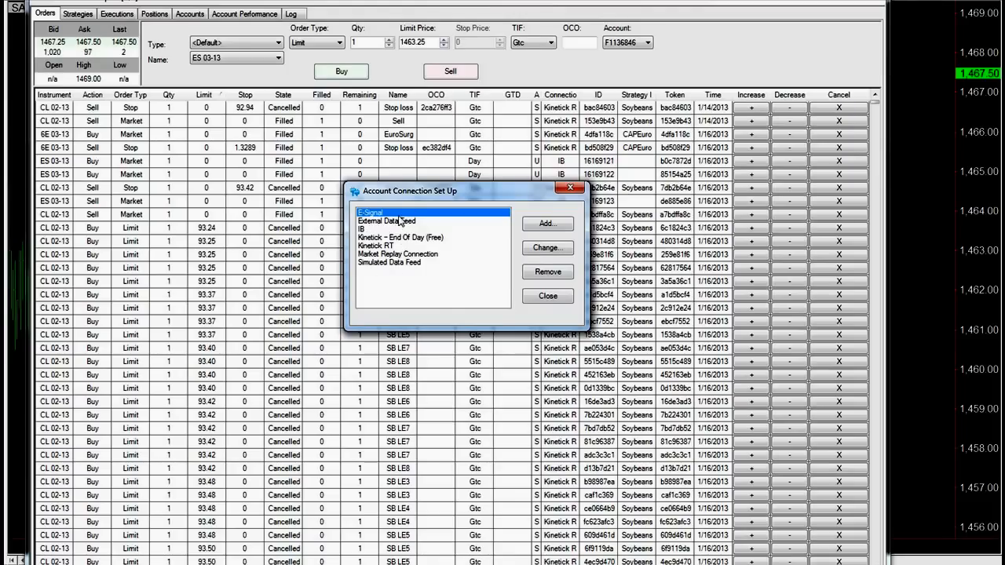
mouse_move(547, 296)
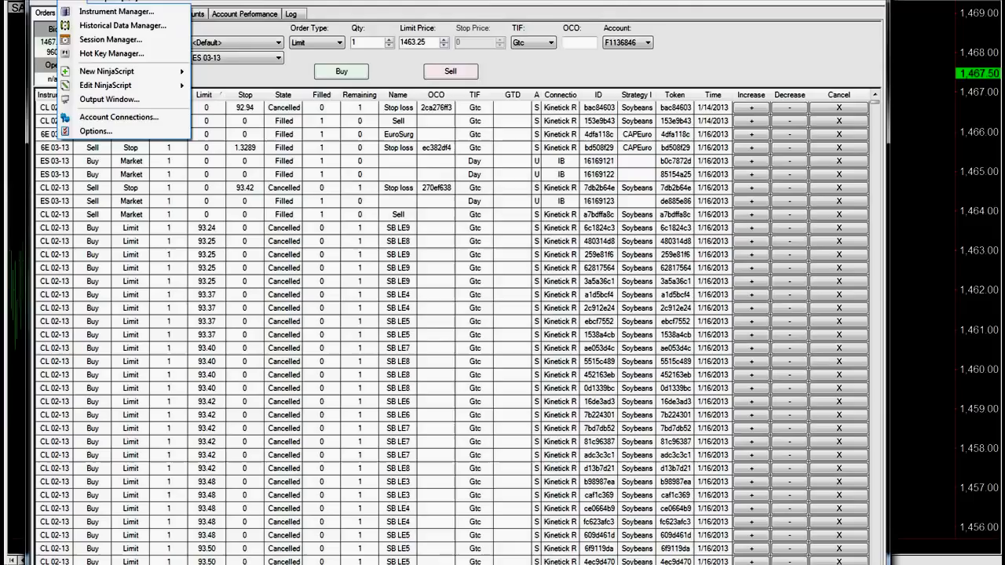
left_click(95, 131)
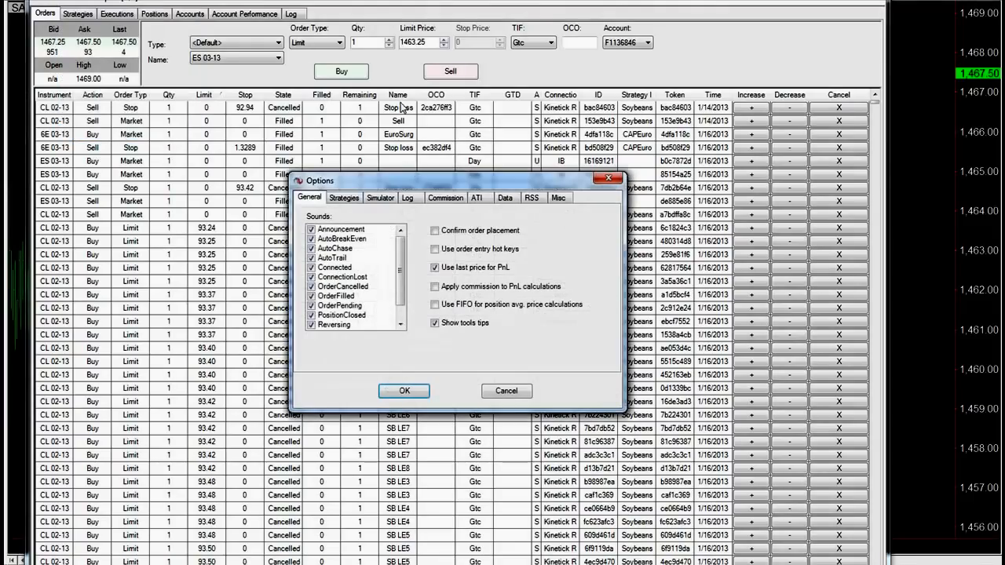
mouse_move(477, 198)
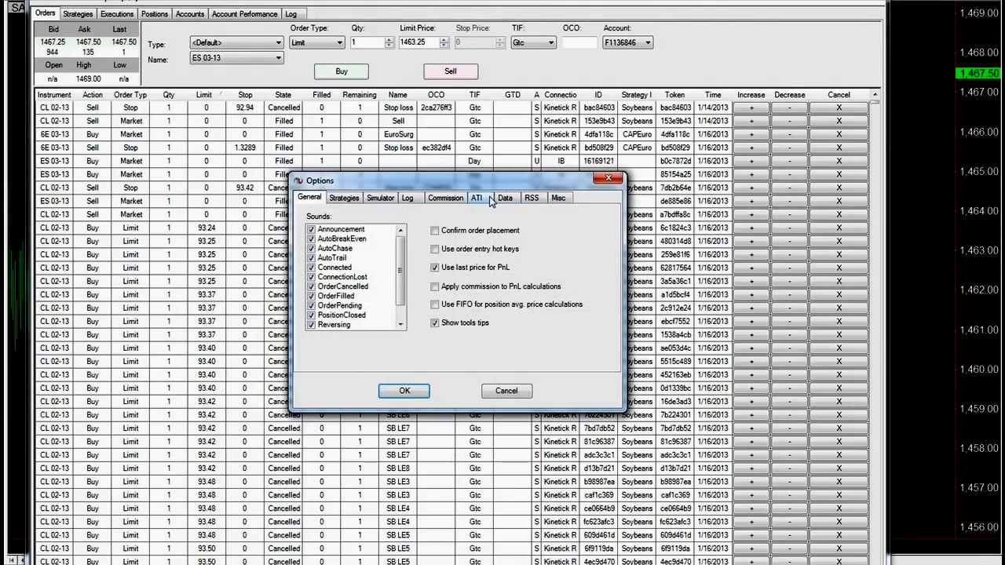
left_click(477, 197)
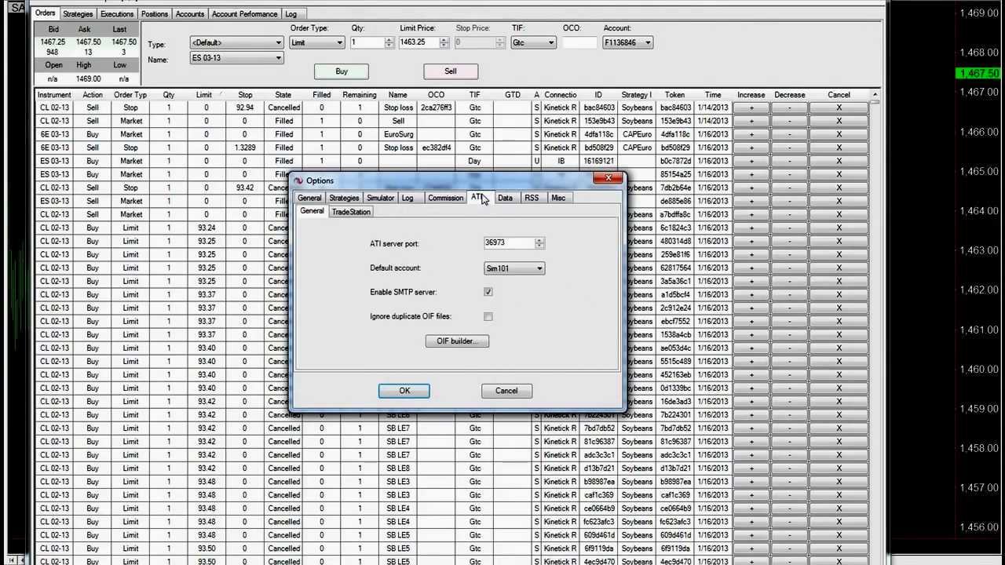
left_click_drag(455, 180, 383, 150)
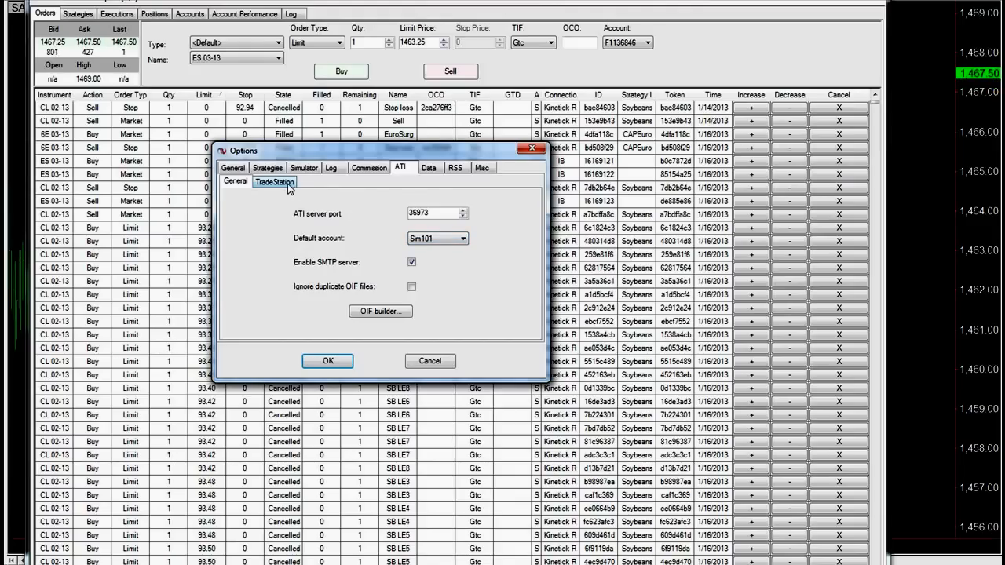
left_click(274, 181)
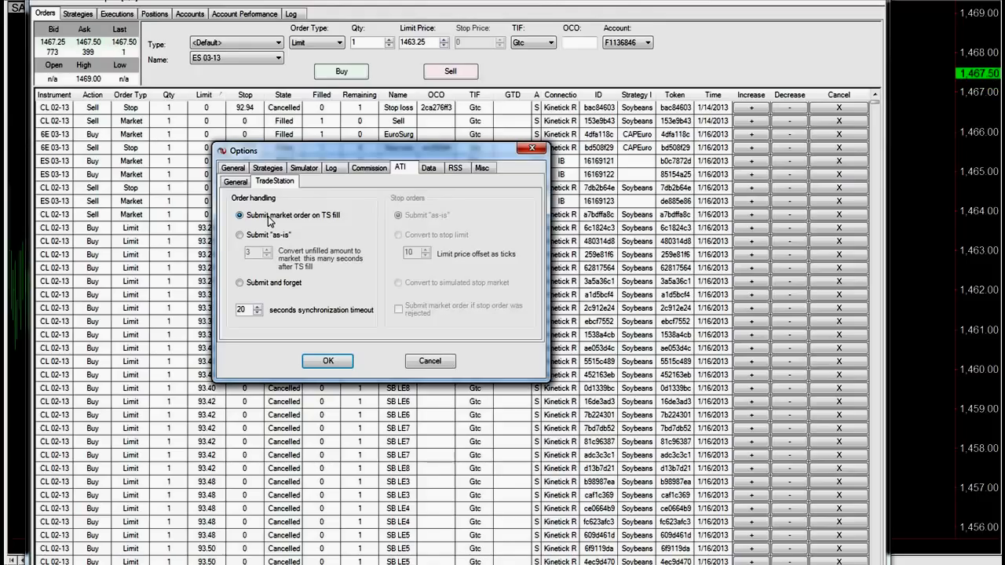
mouse_move(342, 216)
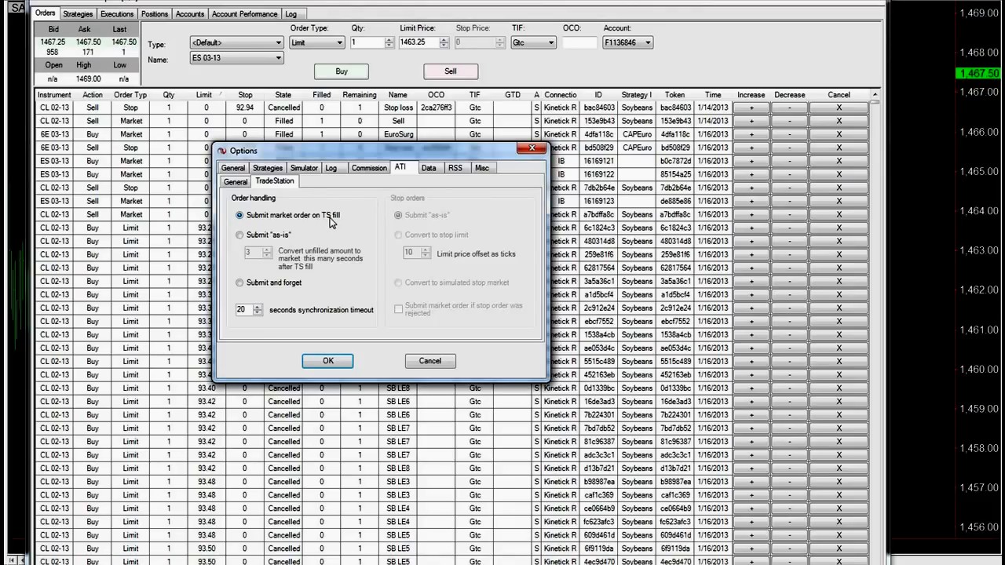
left_click(239, 235)
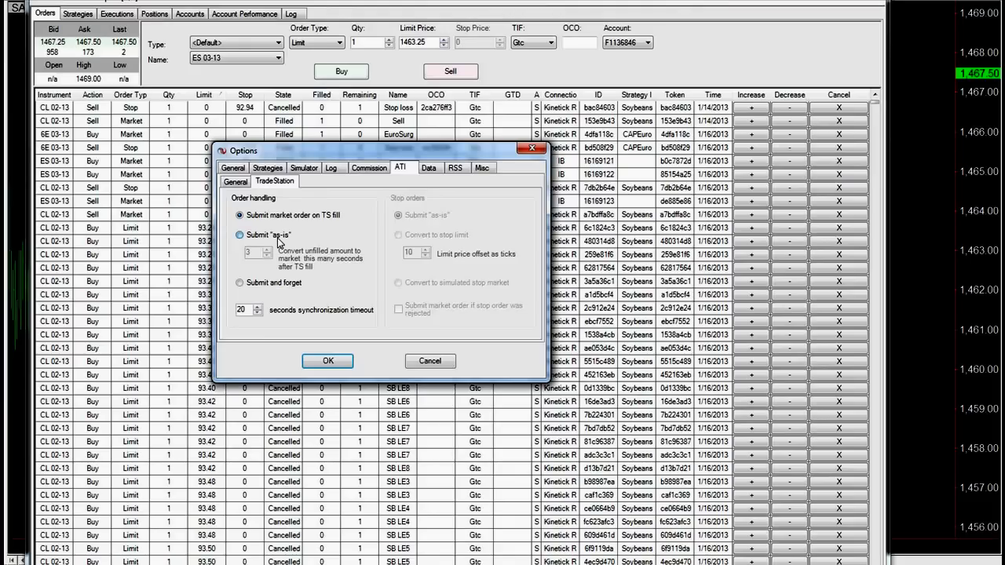
left_click(239, 235)
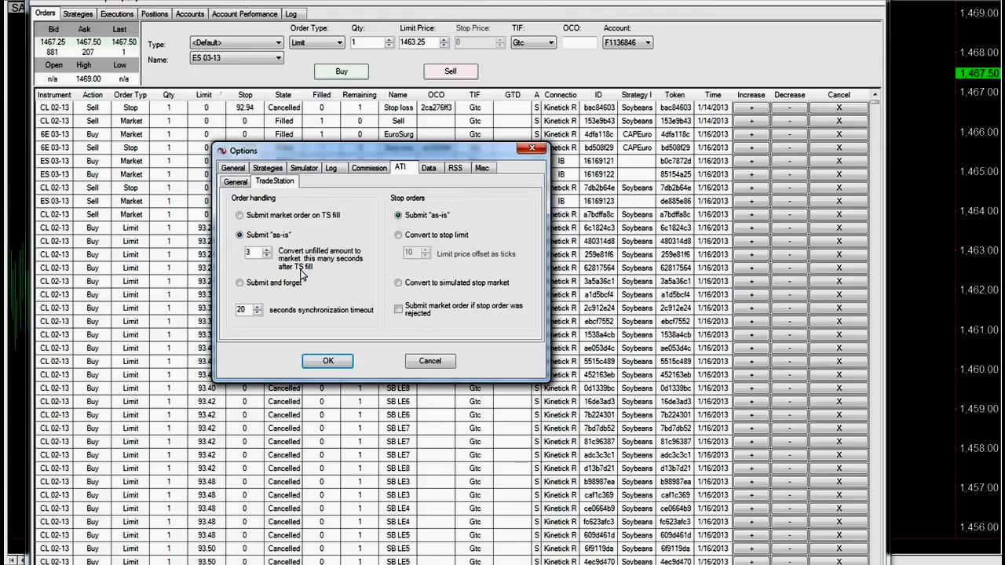
mouse_move(273, 226)
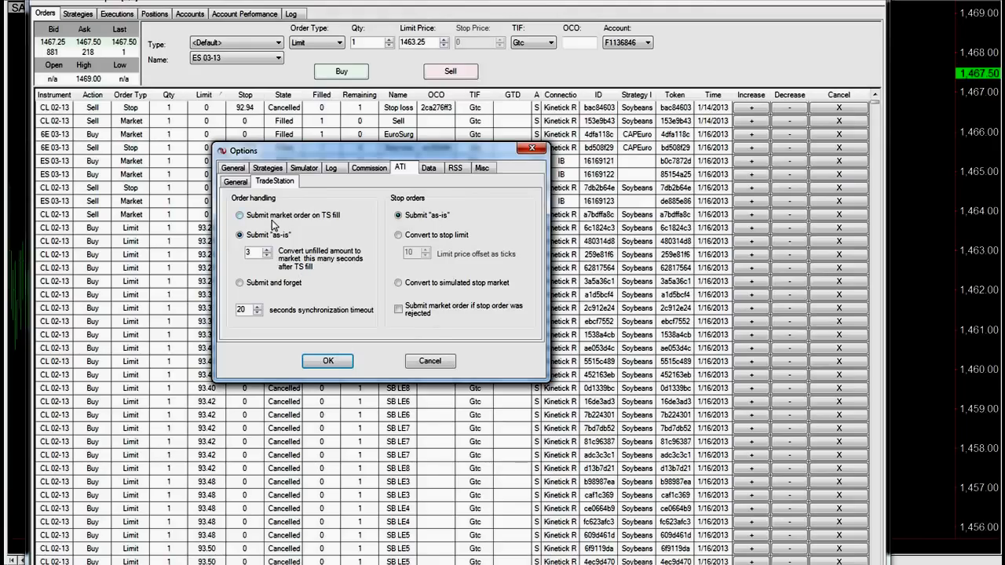
left_click(239, 215)
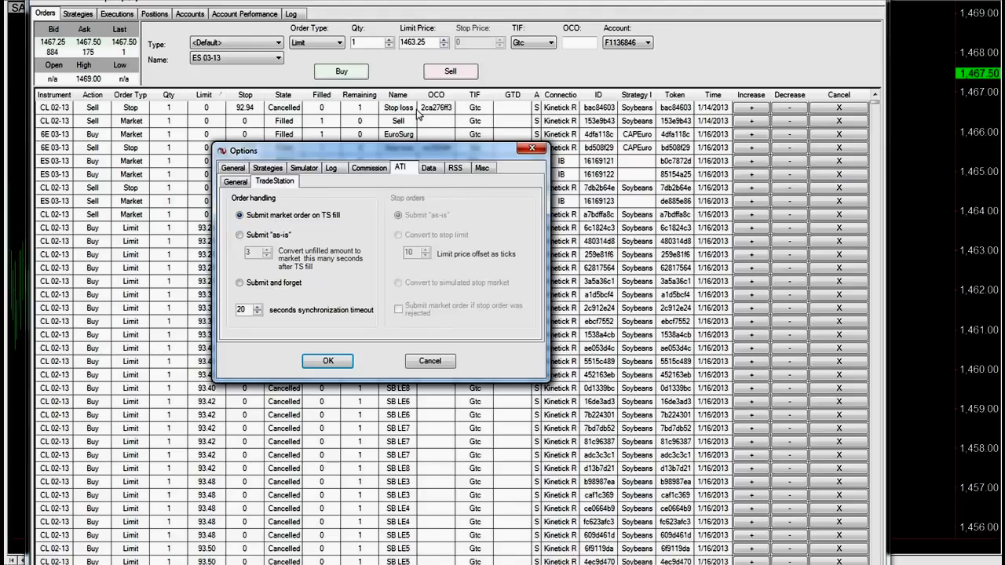
mouse_move(429, 360)
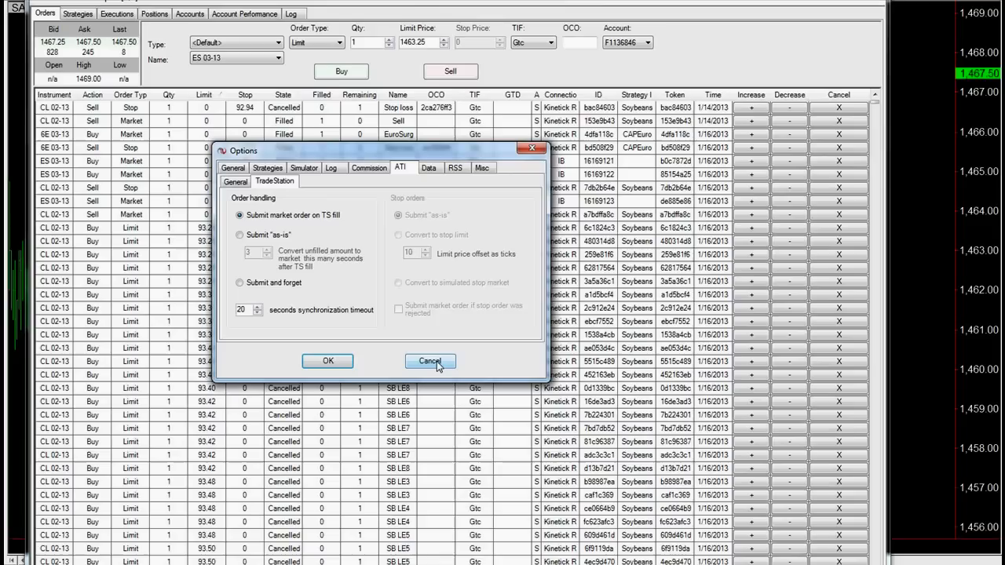
Close NinjaTrader Options and review TWS API settings: socket clients enabled, port 7496
left_click(430, 361)
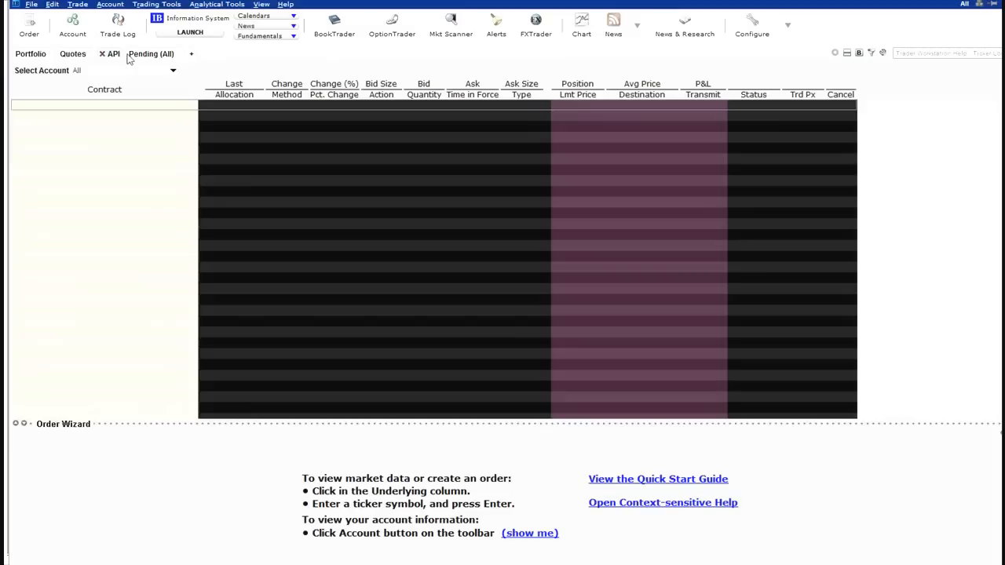
mouse_move(848, 37)
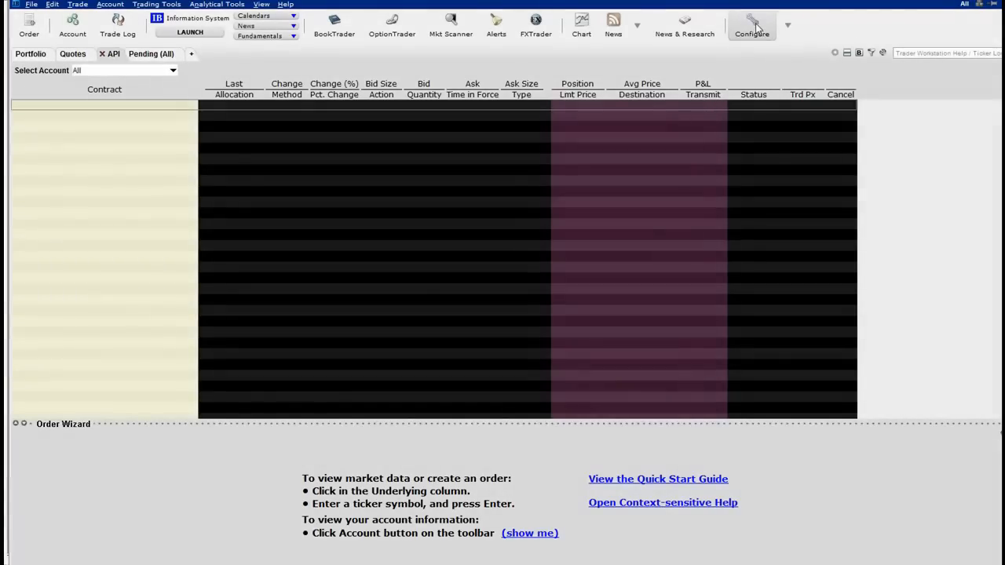
left_click(751, 24)
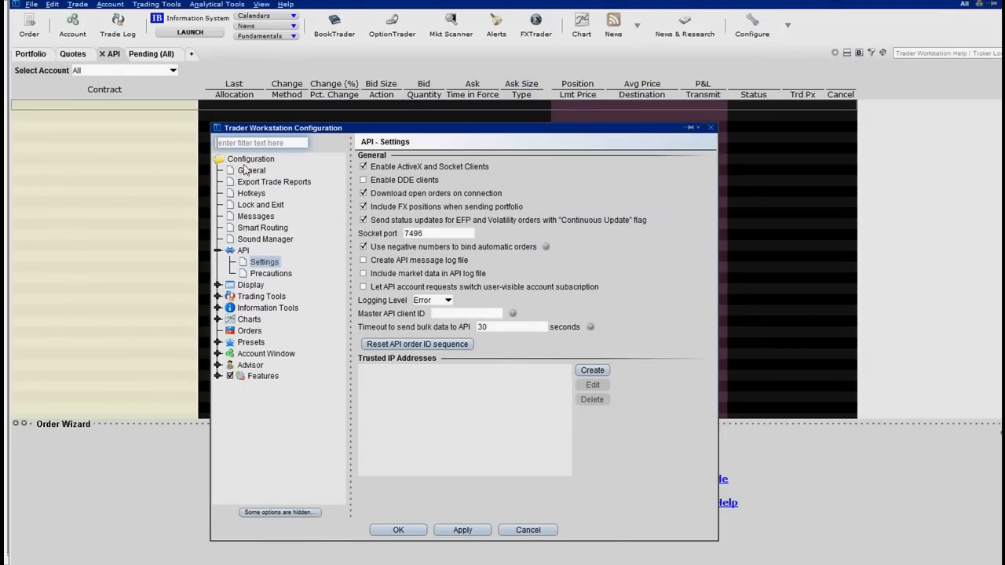
mouse_move(241, 257)
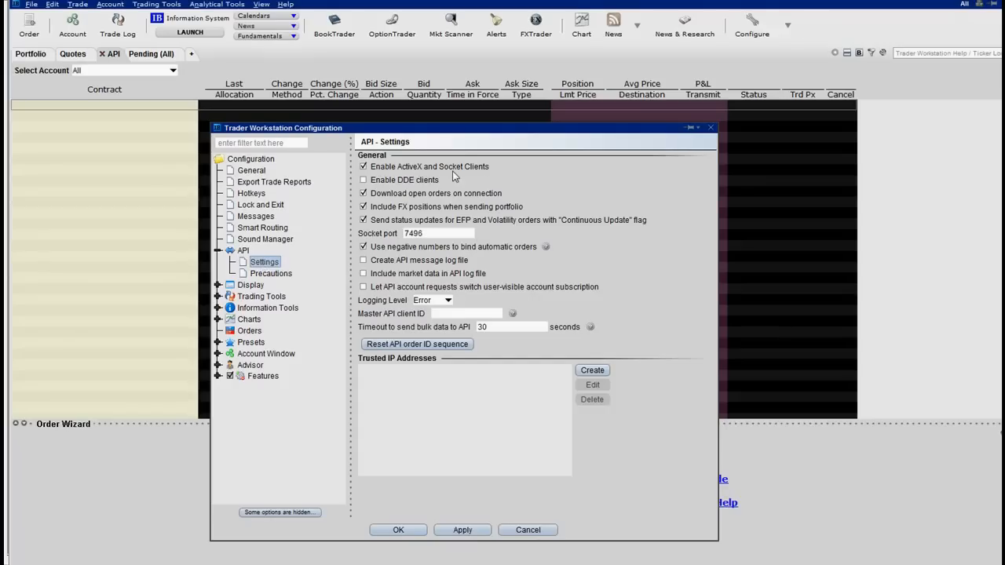
mouse_move(472, 169)
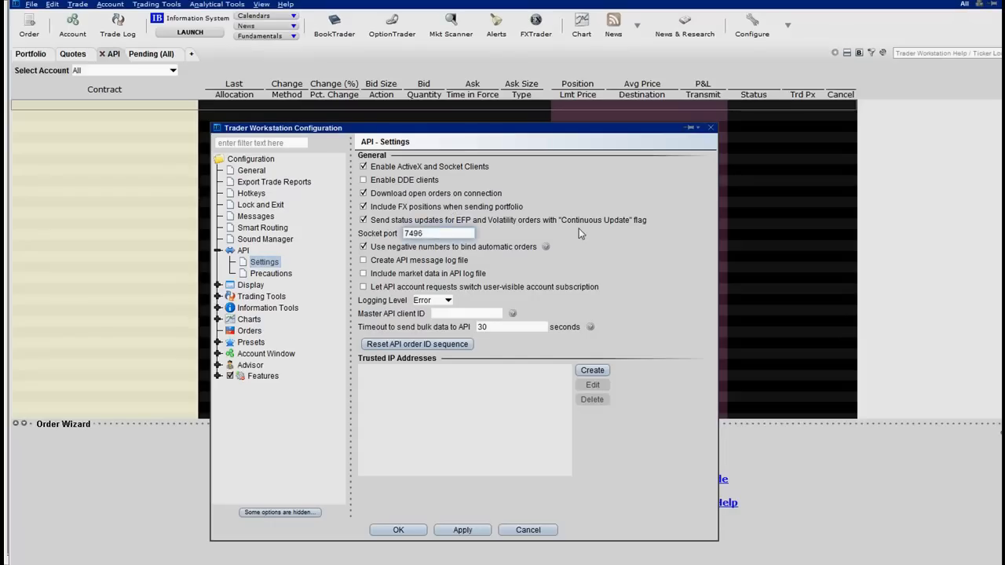
mouse_move(620, 155)
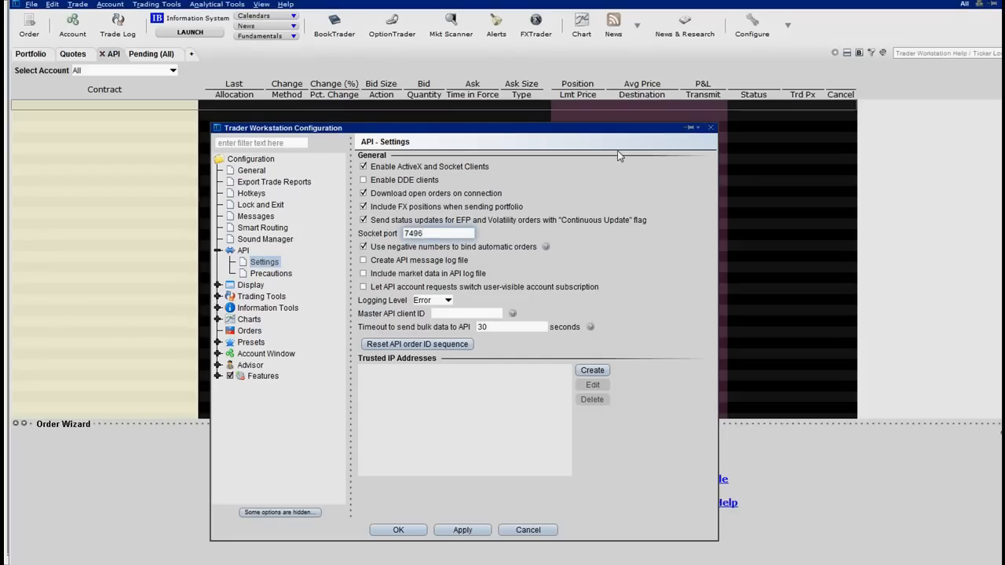
mouse_move(643, 131)
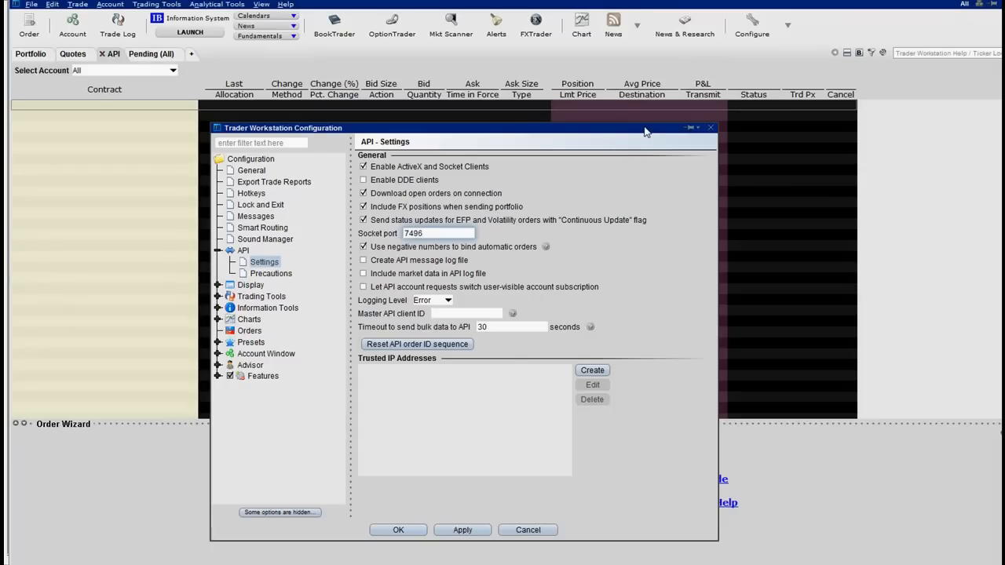
mouse_move(559, 107)
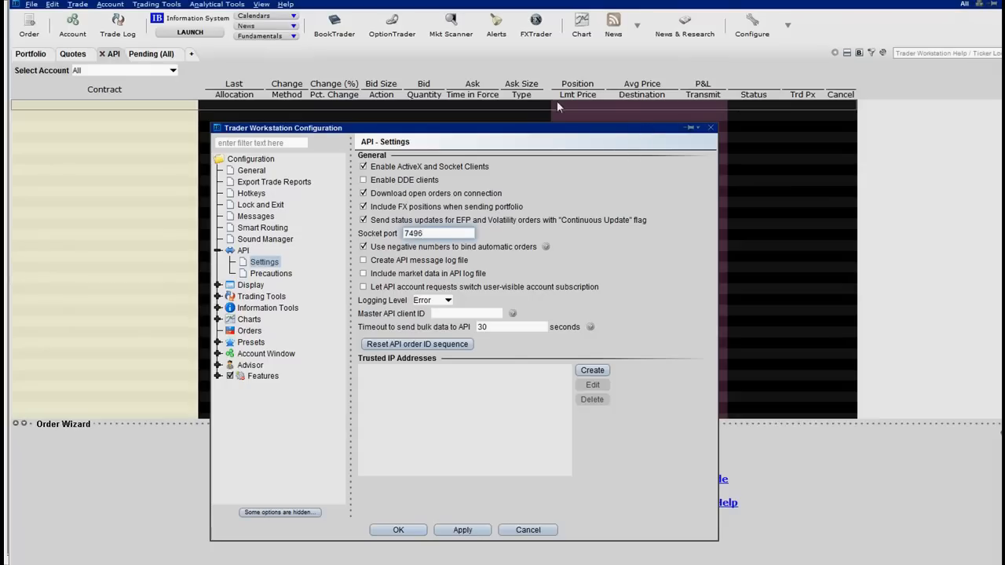
mouse_move(250, 338)
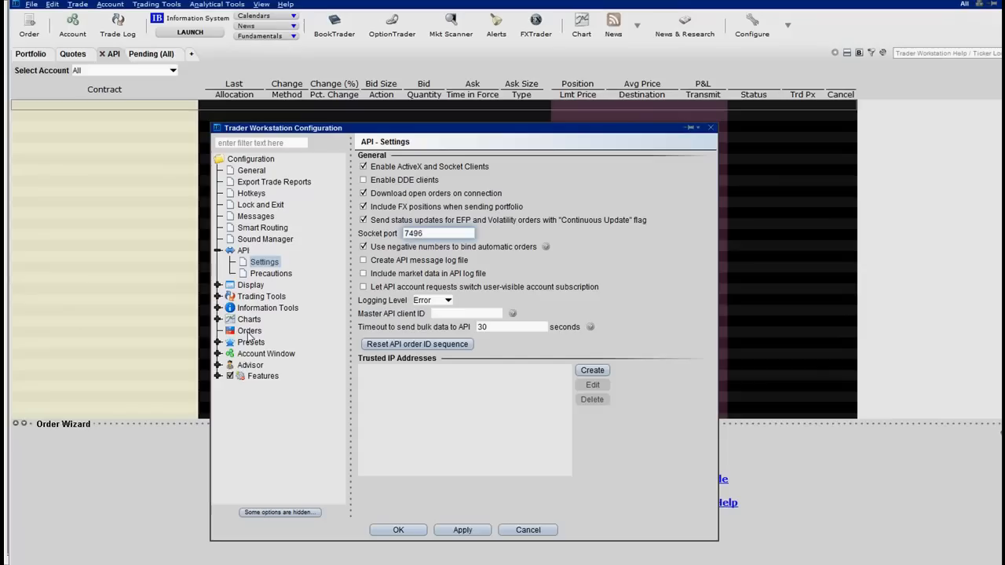
mouse_move(638, 136)
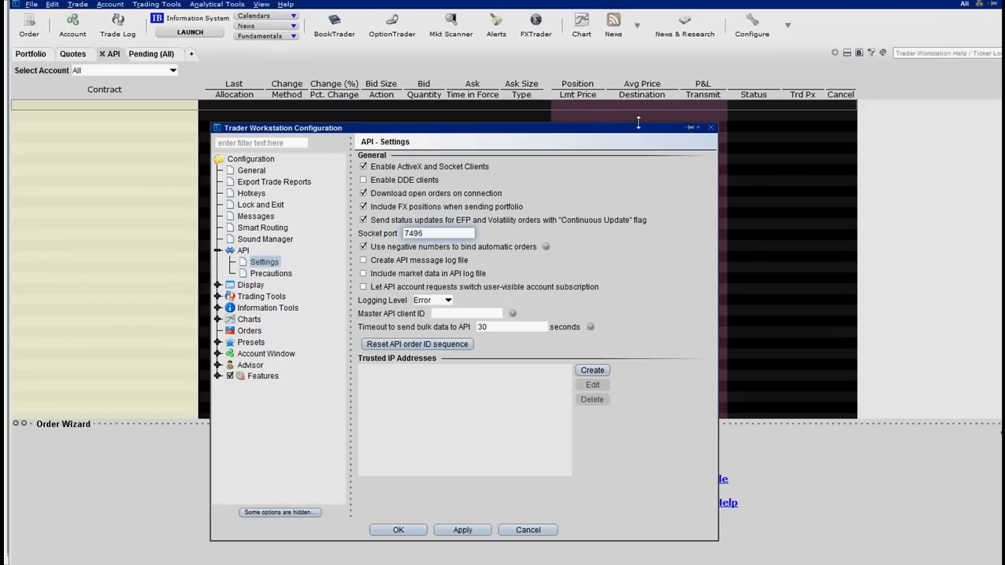
mouse_move(637, 124)
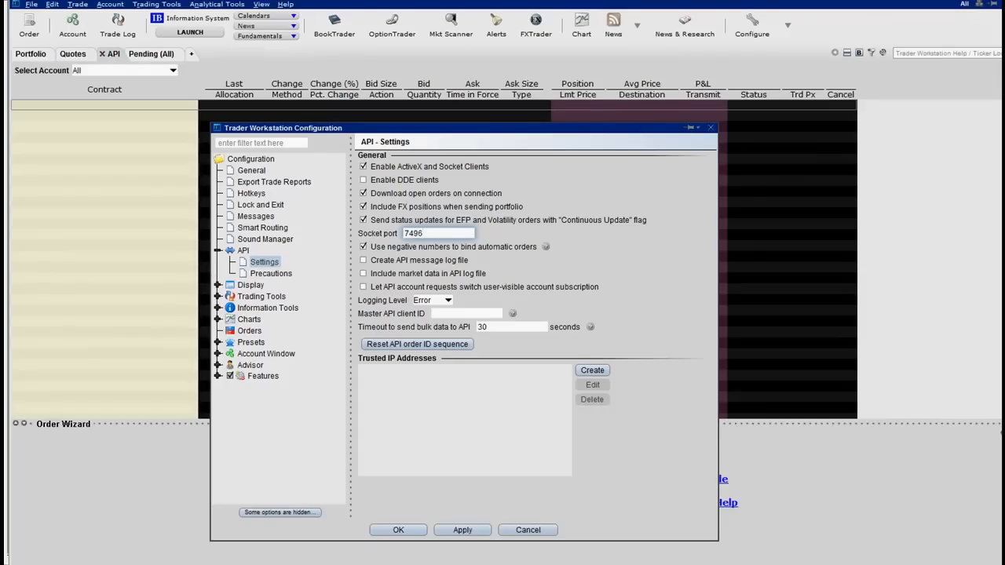
mouse_move(669, 186)
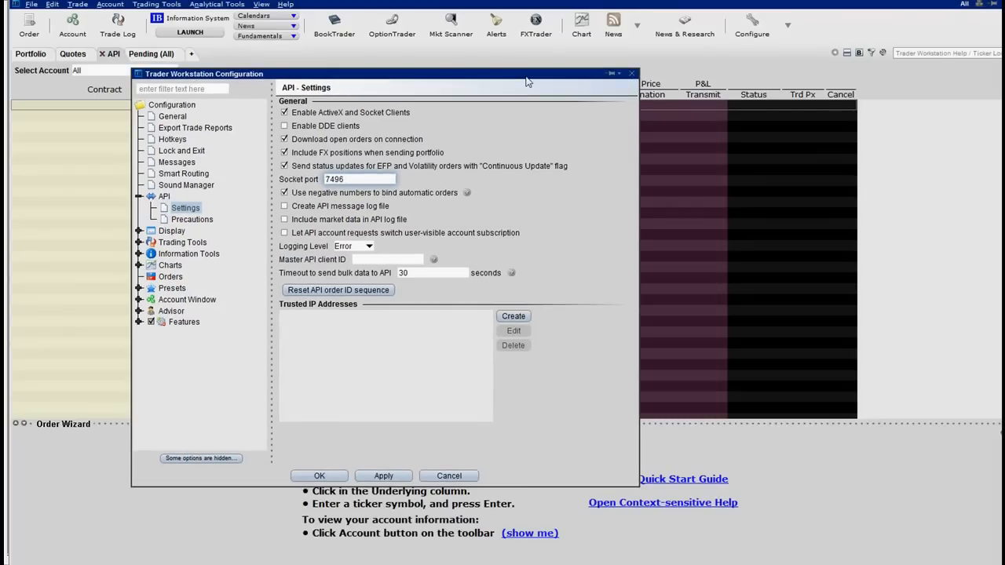
mouse_move(508, 78)
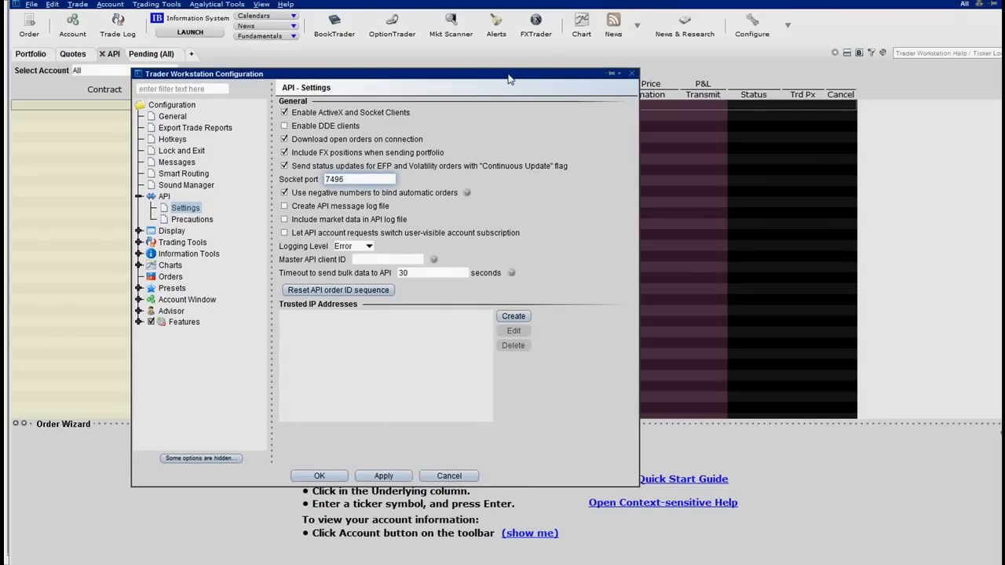
mouse_move(465, 456)
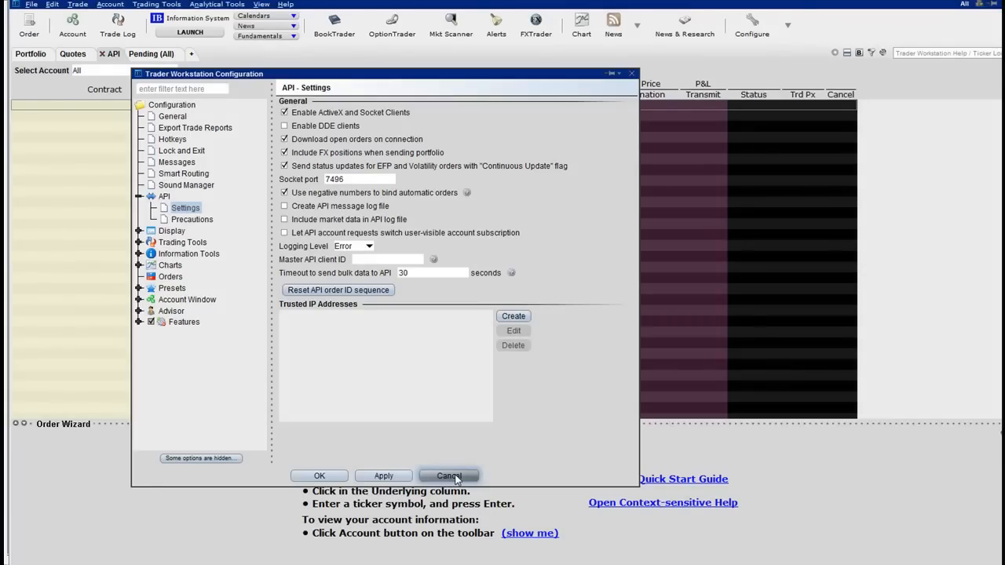
left_click(449, 476)
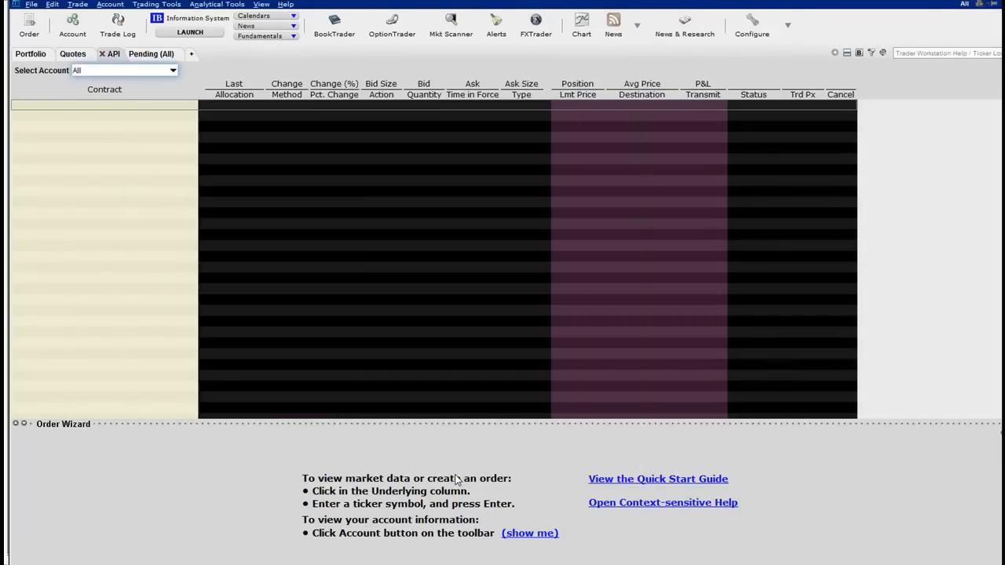